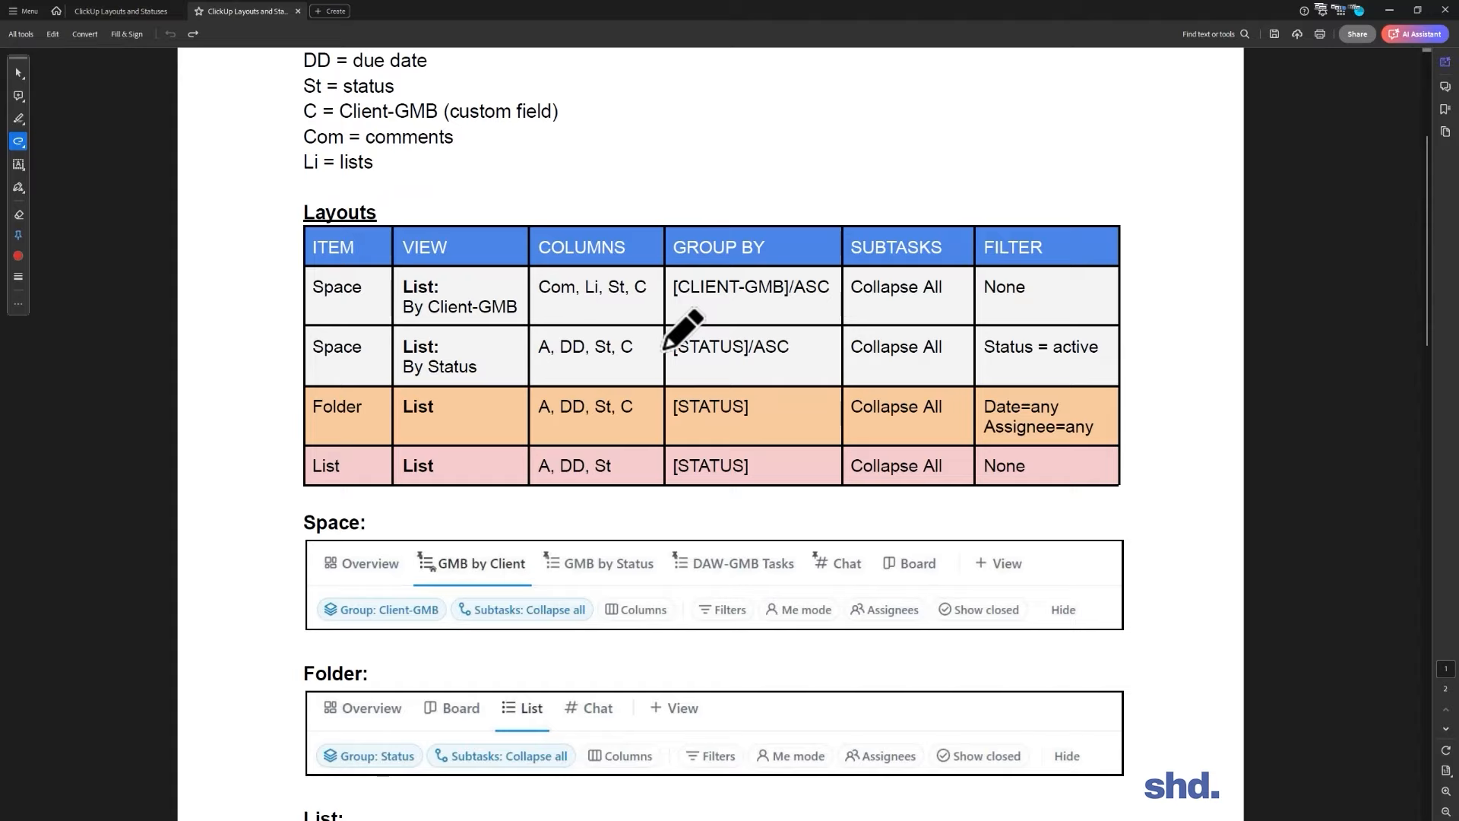
# Collapse and re-expand the GMB v5 folder's lists in the sidebar, then bring up the task view's Filters panel
pyautogui.scroll(-3)
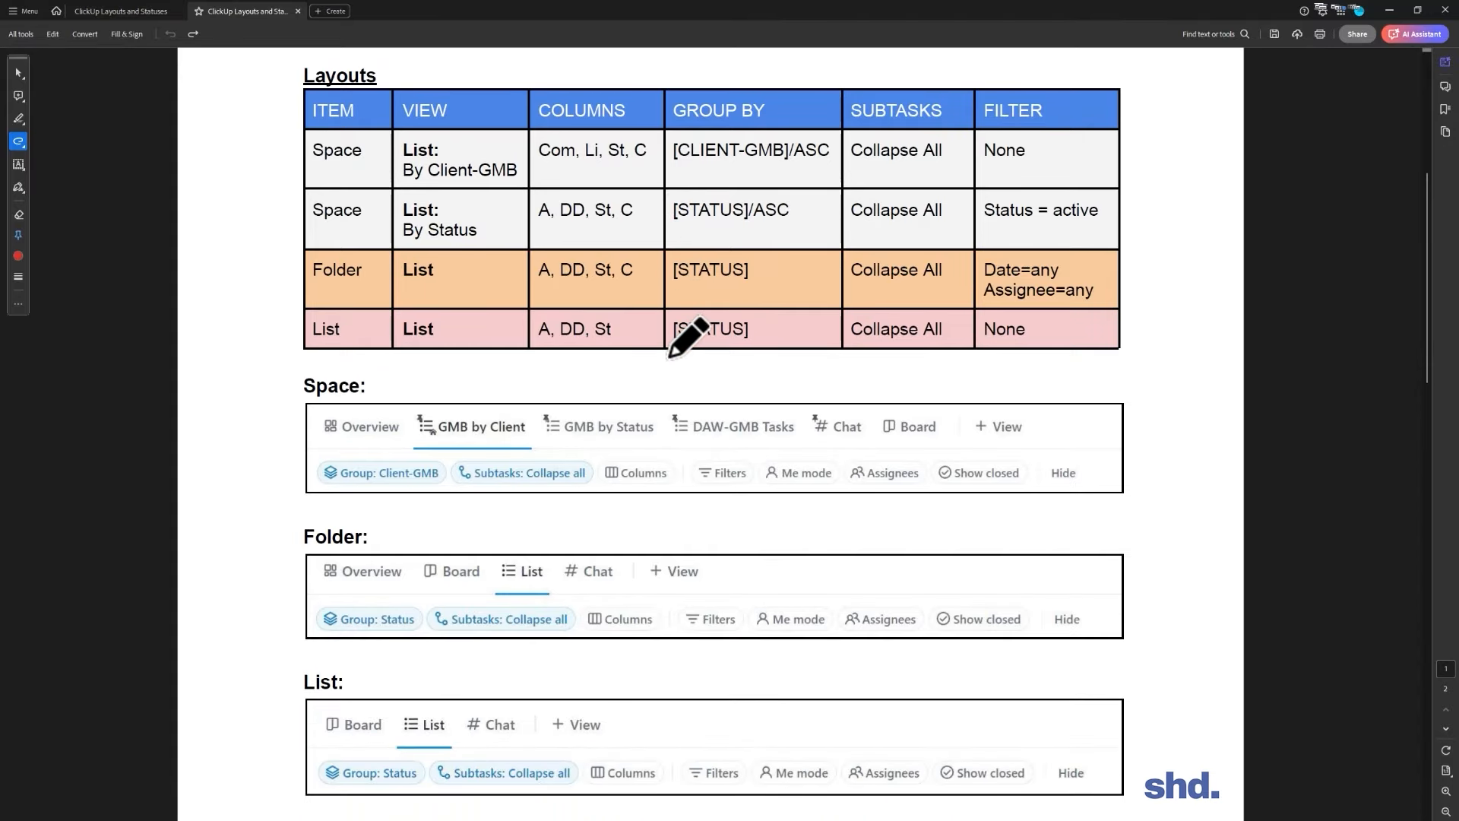
pyautogui.scroll(-3)
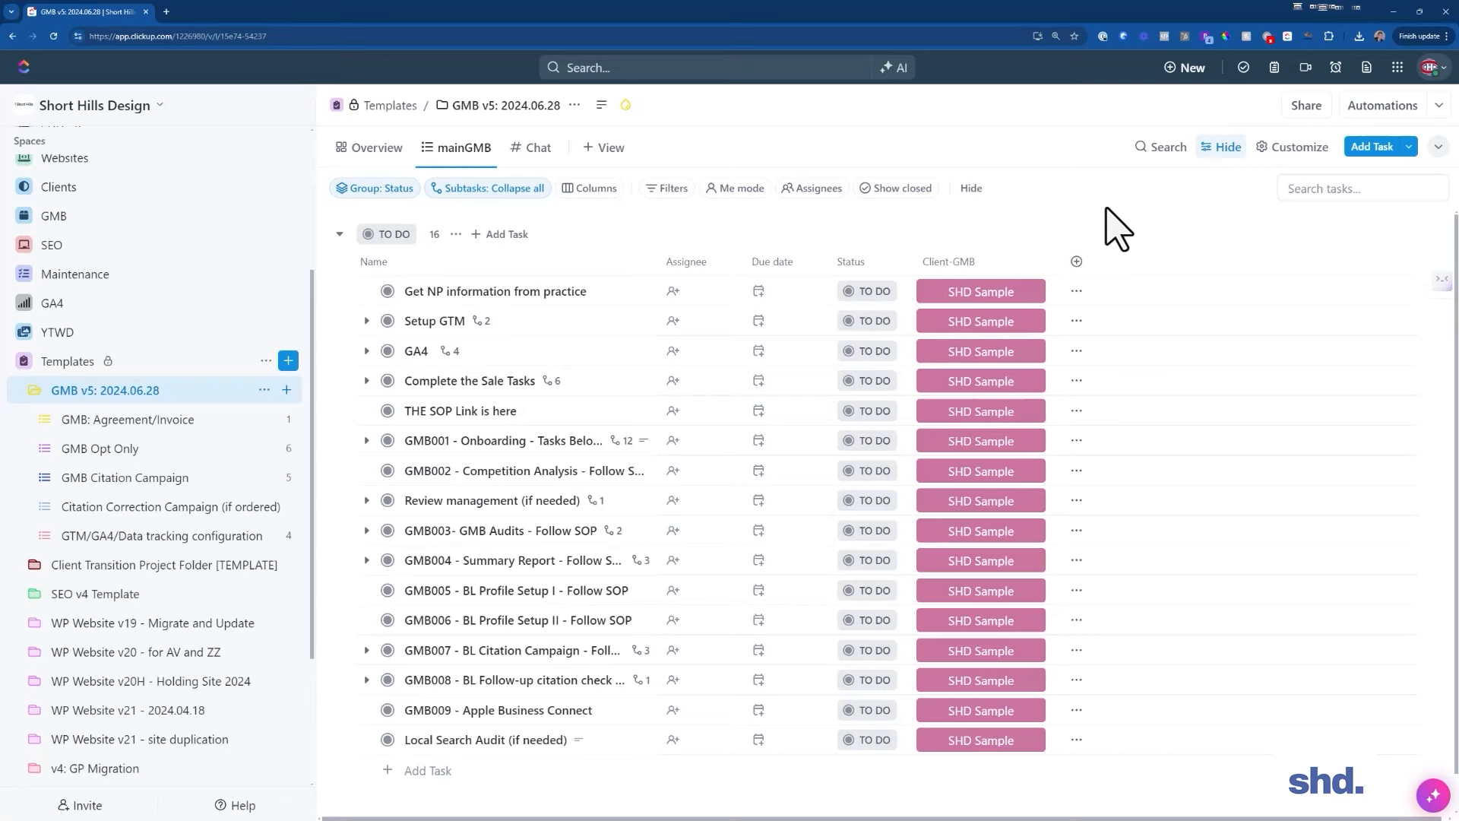
pyautogui.moveTo(724, 284)
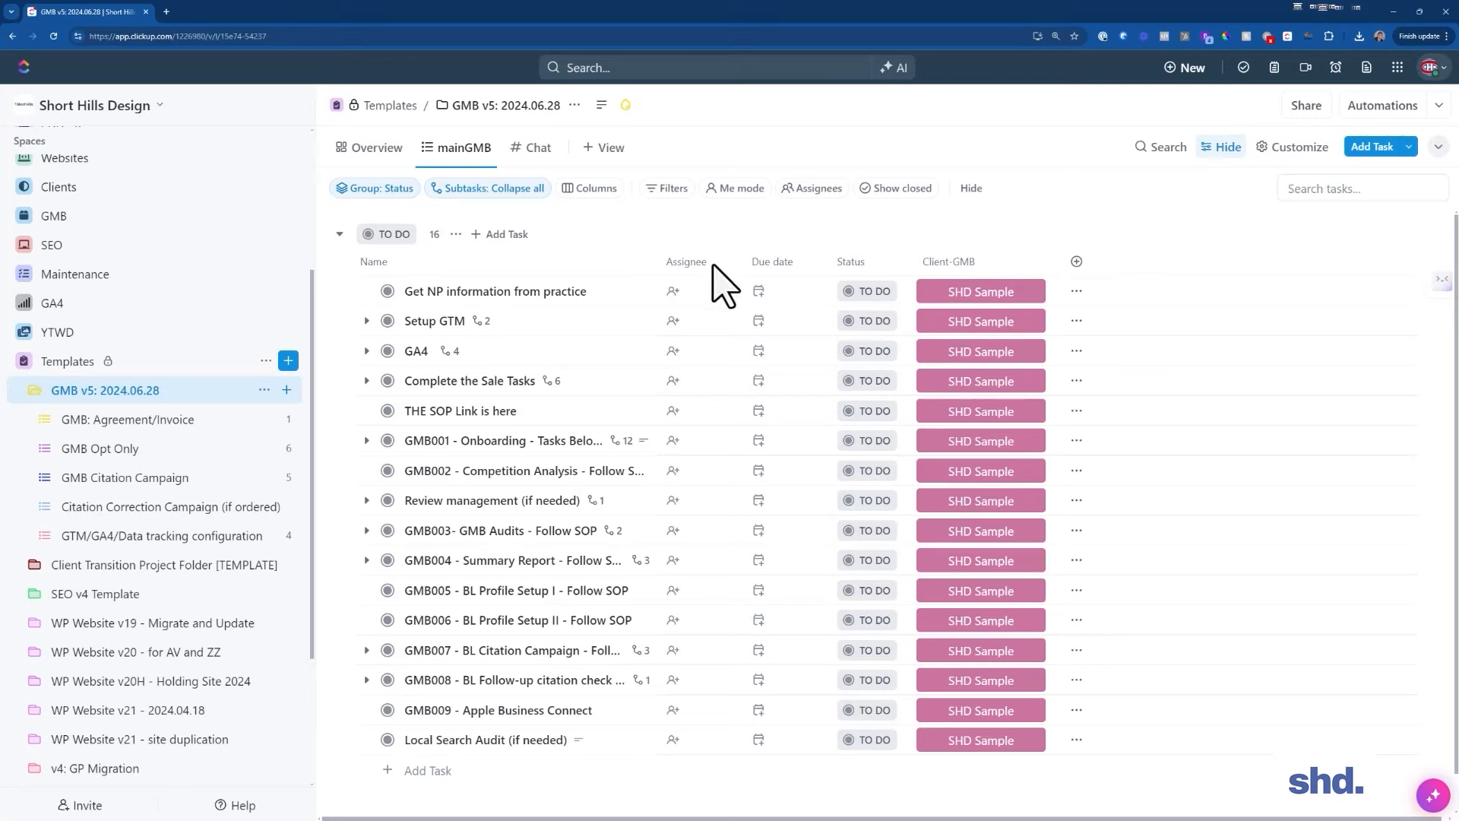
pyautogui.moveTo(97, 433)
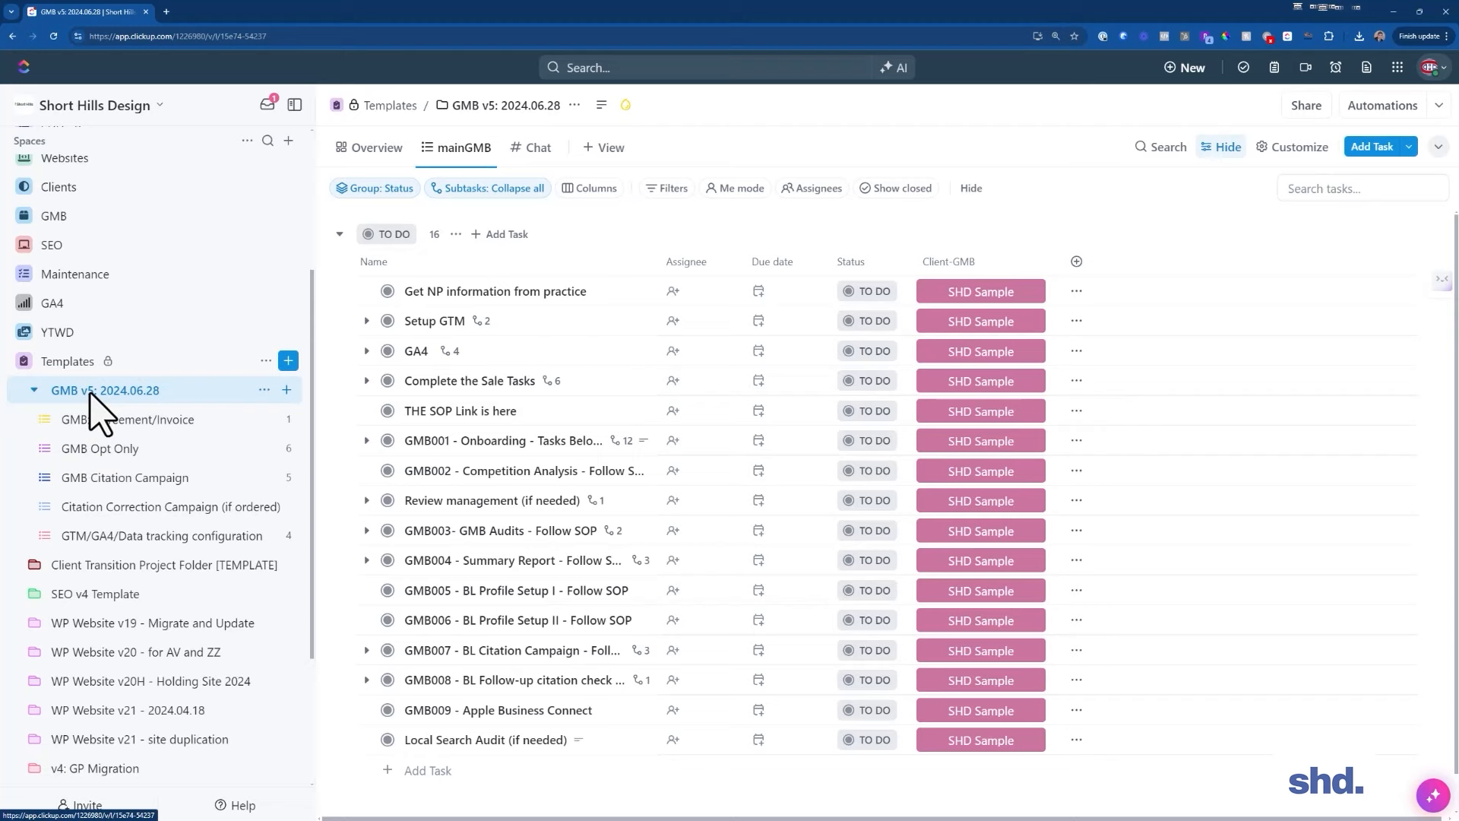
pyautogui.moveTo(137, 409)
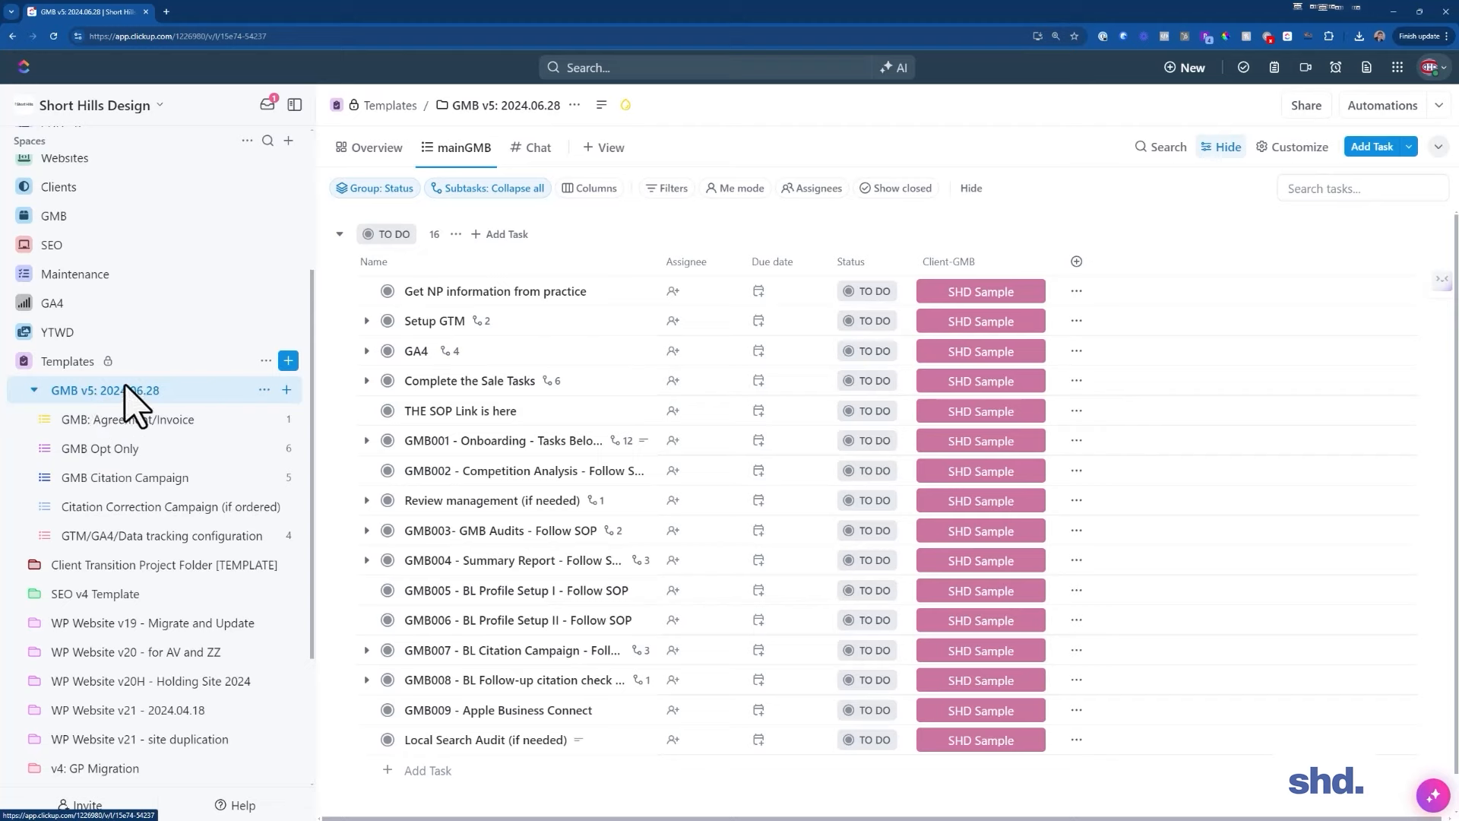
pyautogui.click(33, 391)
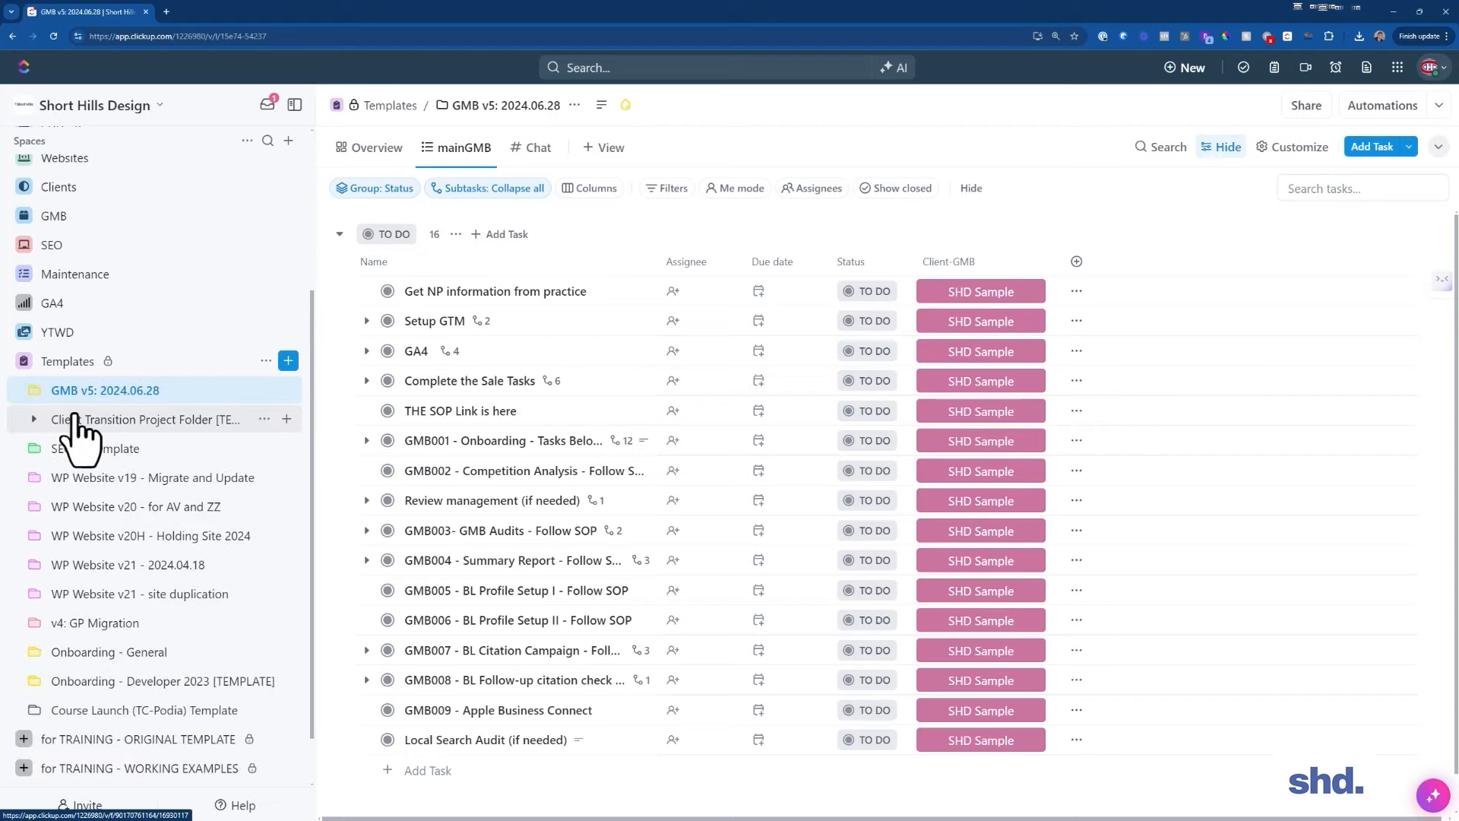
pyautogui.click(32, 391)
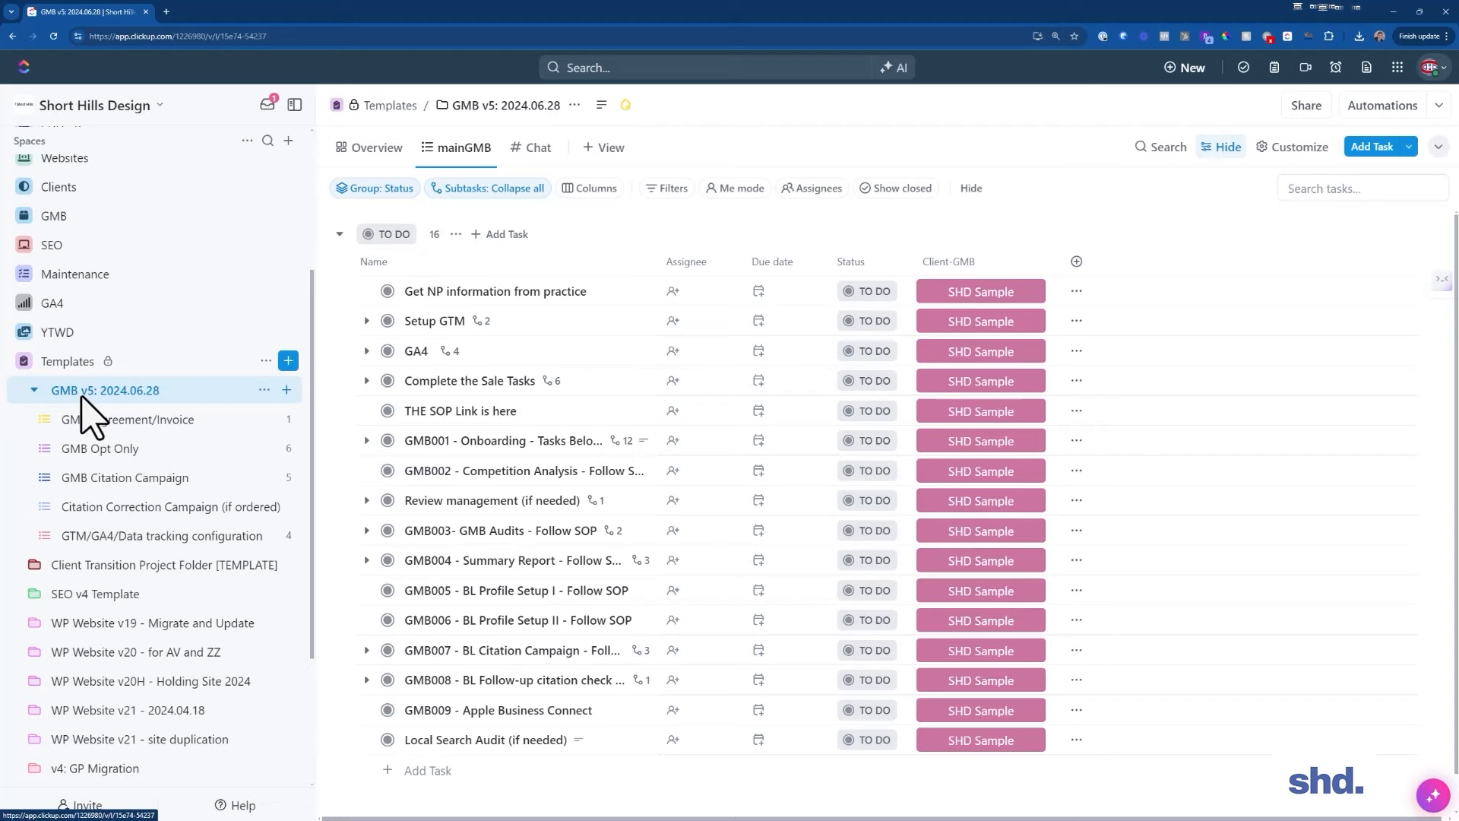
pyautogui.moveTo(88, 426)
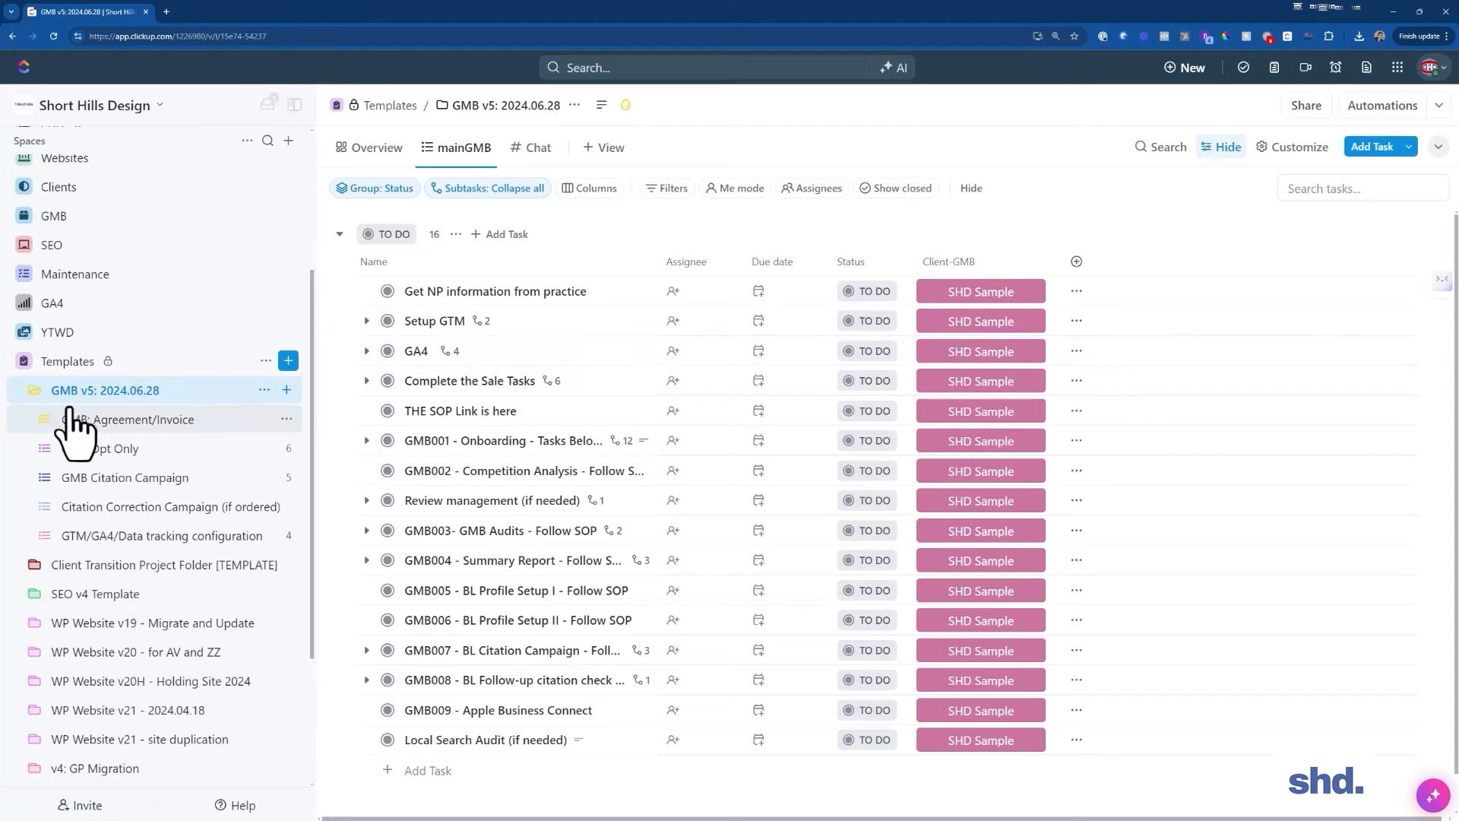
pyautogui.moveTo(771, 334)
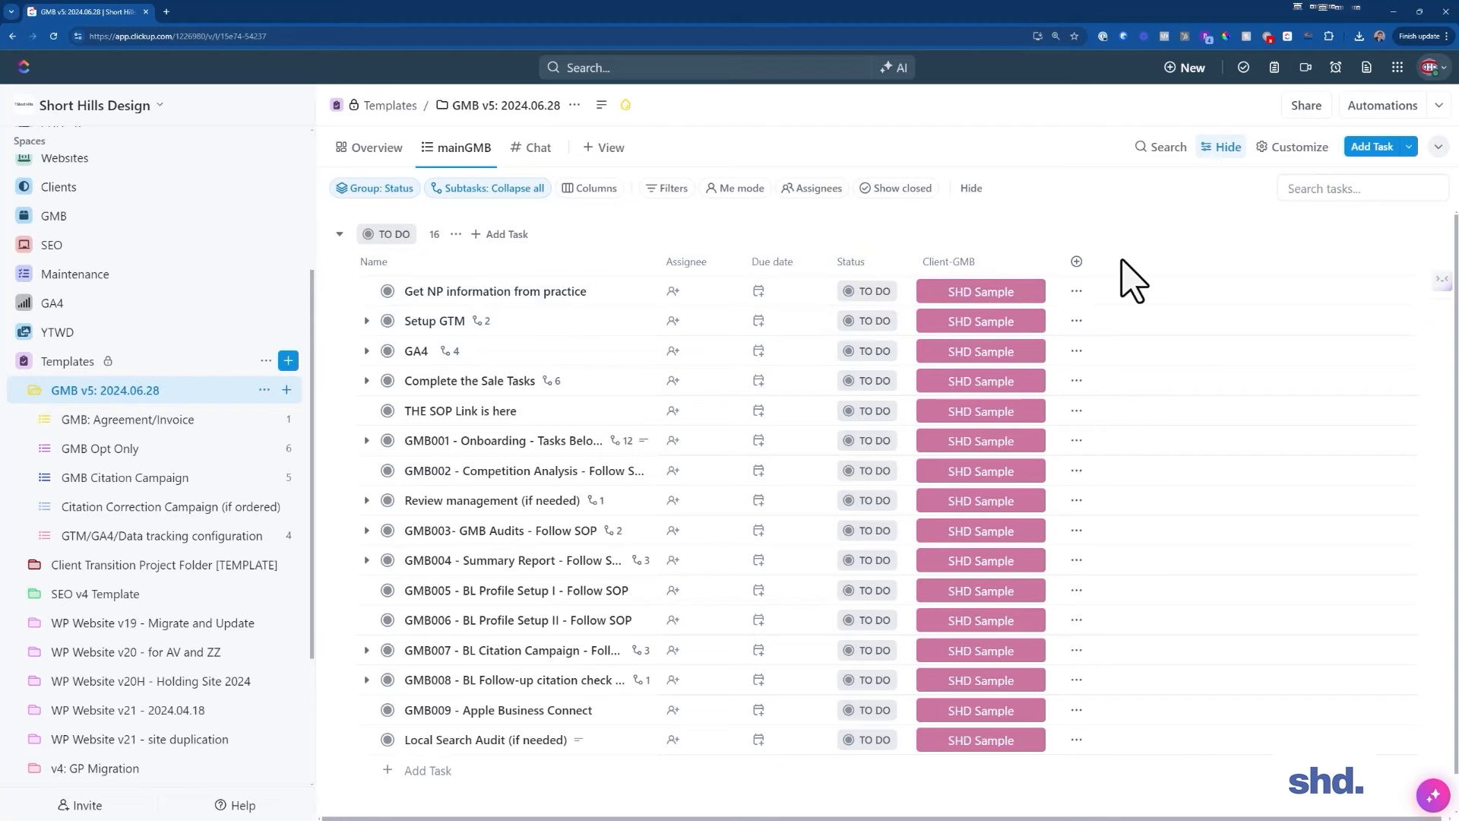
pyautogui.moveTo(916, 332)
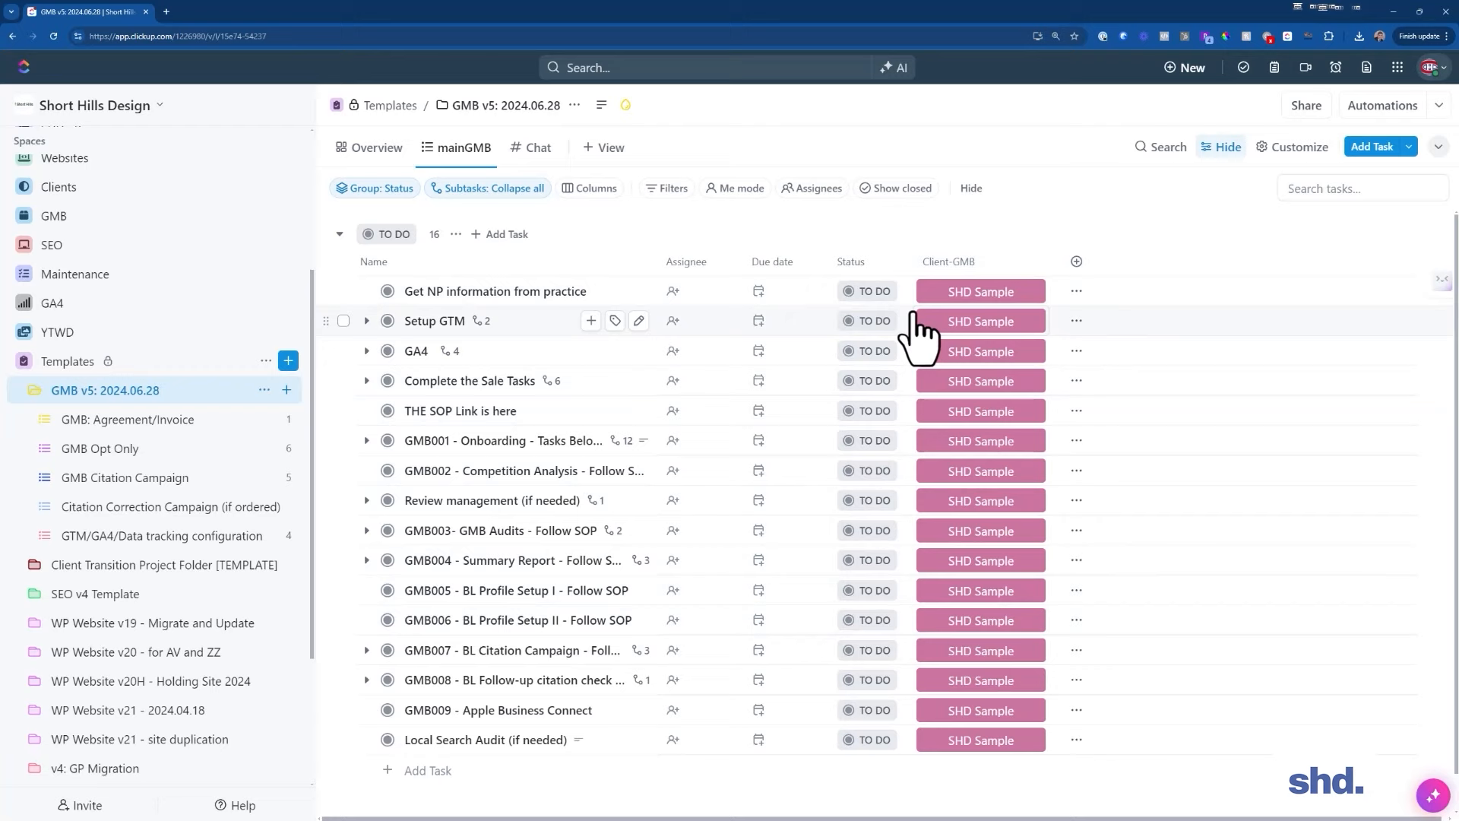
pyautogui.moveTo(380, 441)
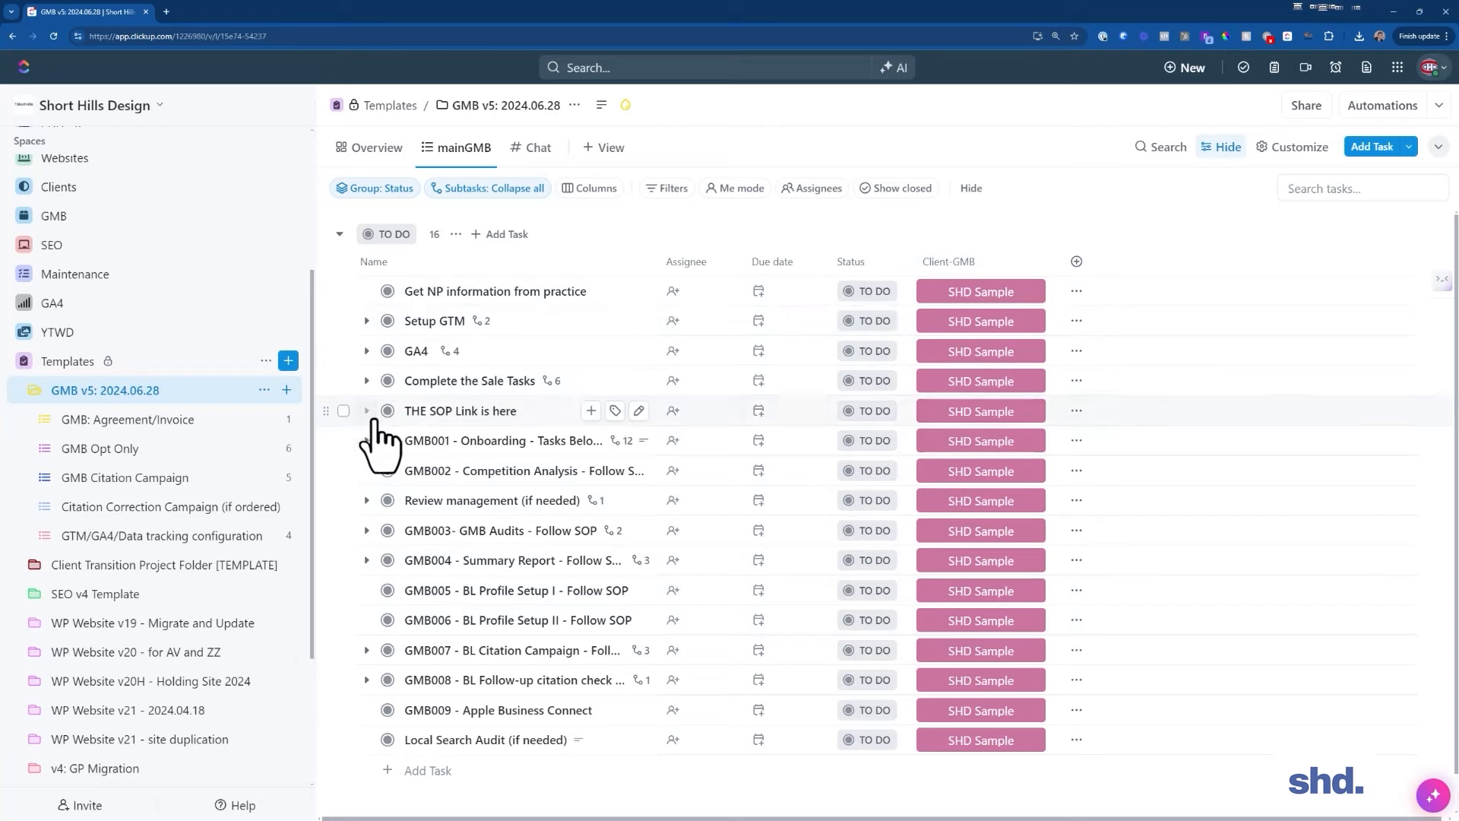
pyautogui.moveTo(511, 363)
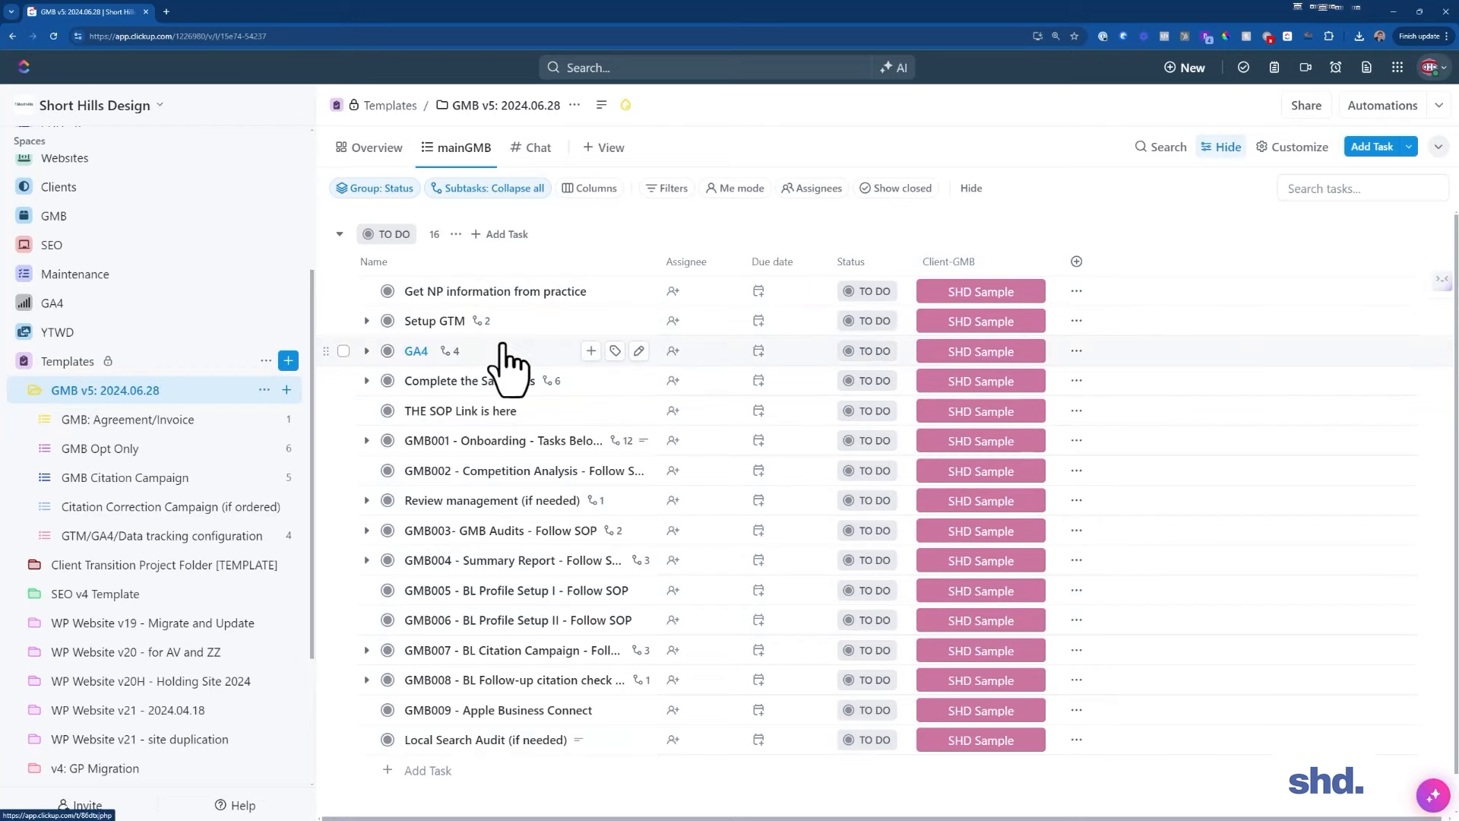
pyautogui.click(670, 188)
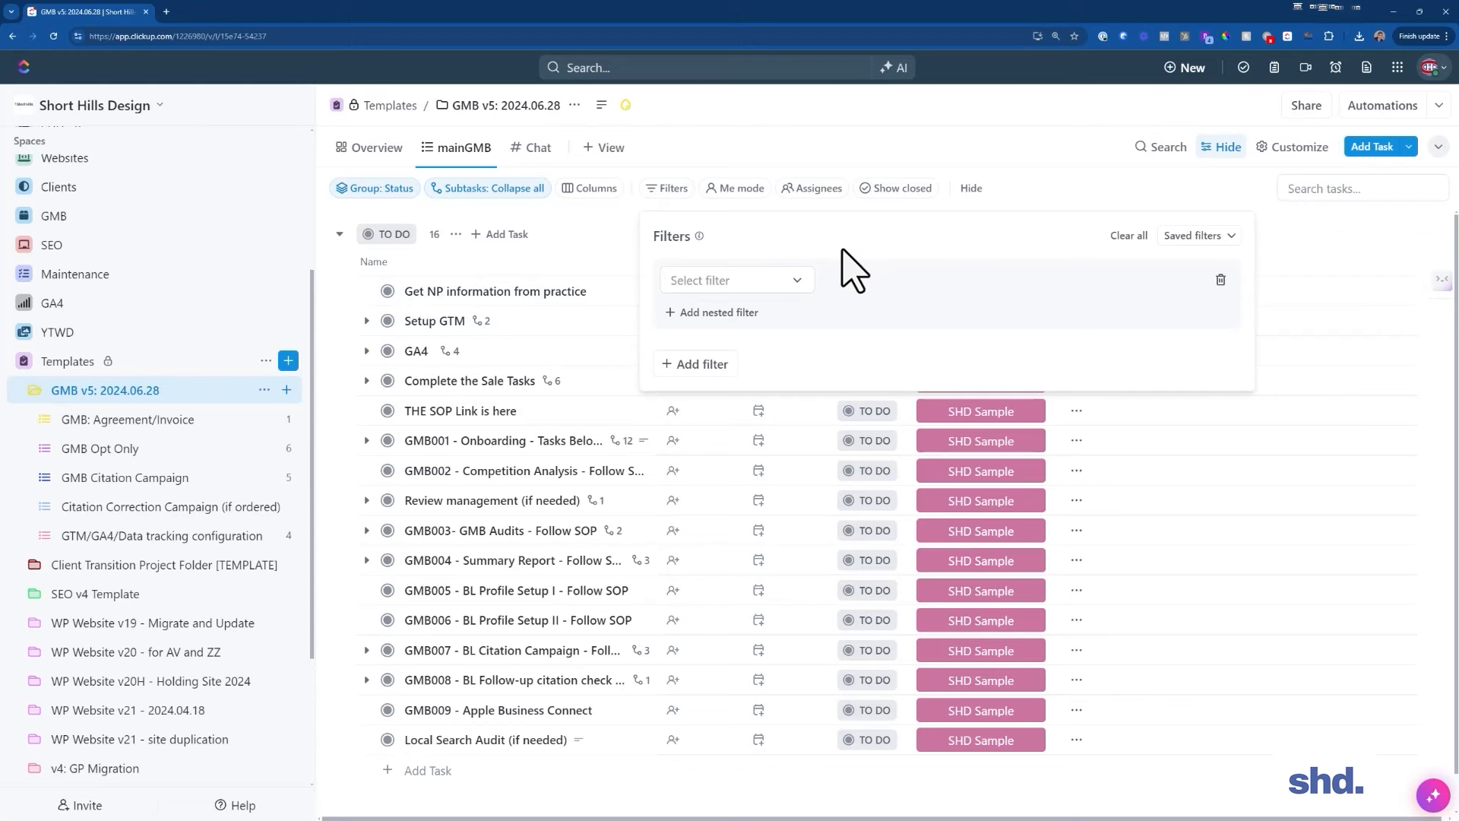
# Apply the saved 'GMB Folder any date + assigned to anyone' filter and save the view for everyone
pyautogui.click(1197, 234)
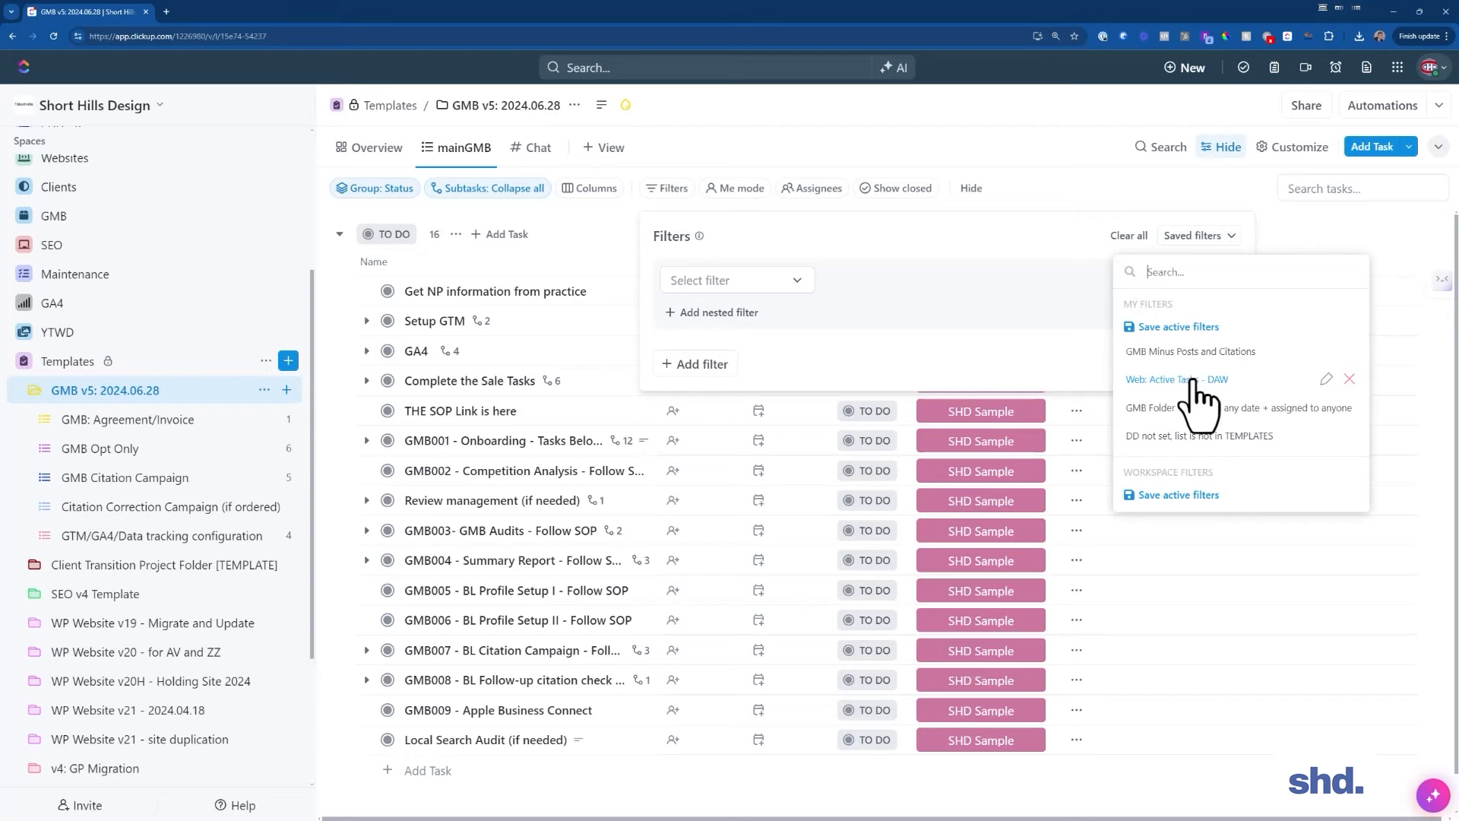
pyautogui.click(1177, 379)
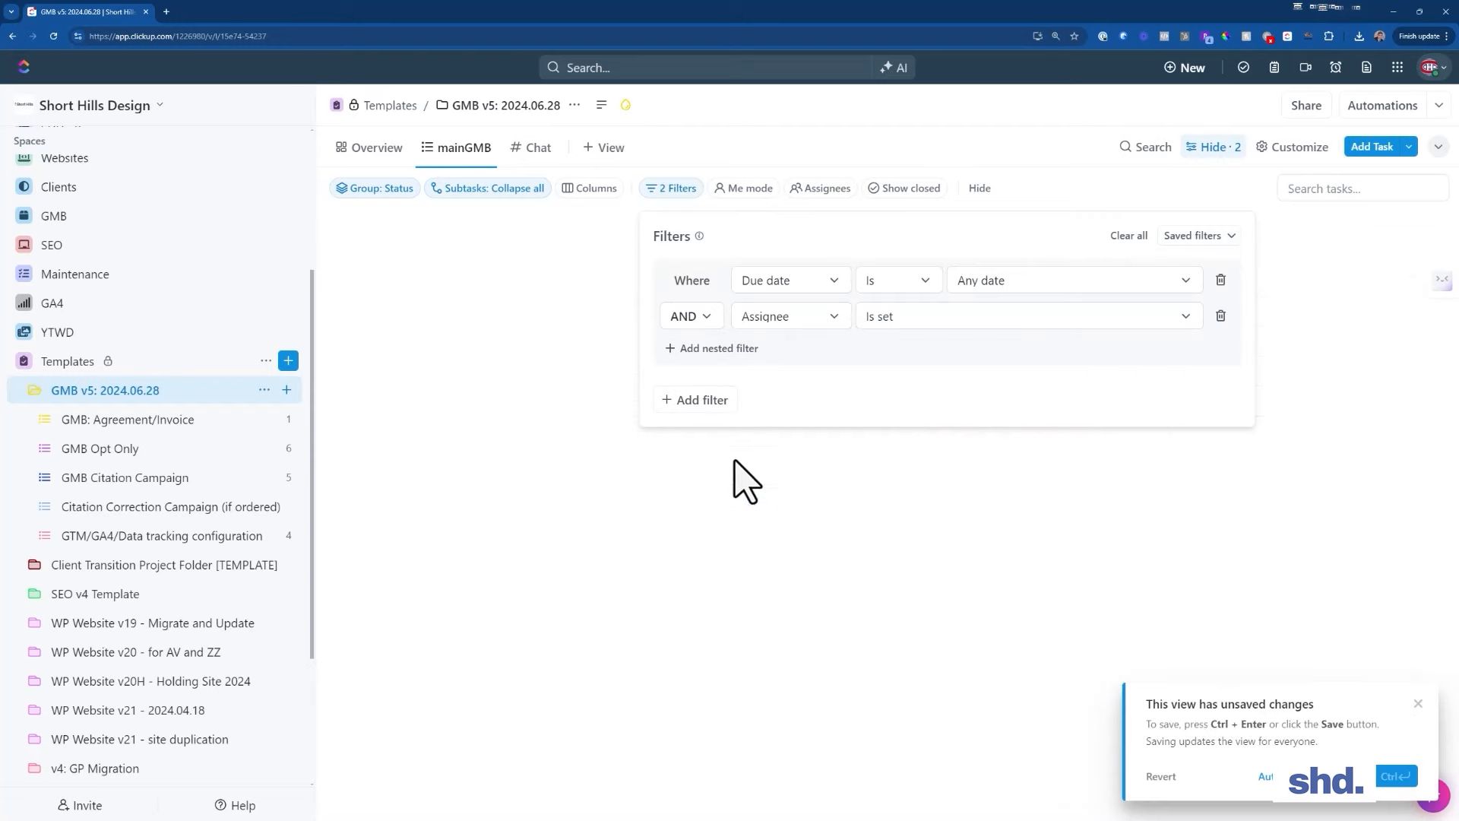
pyautogui.click(484, 354)
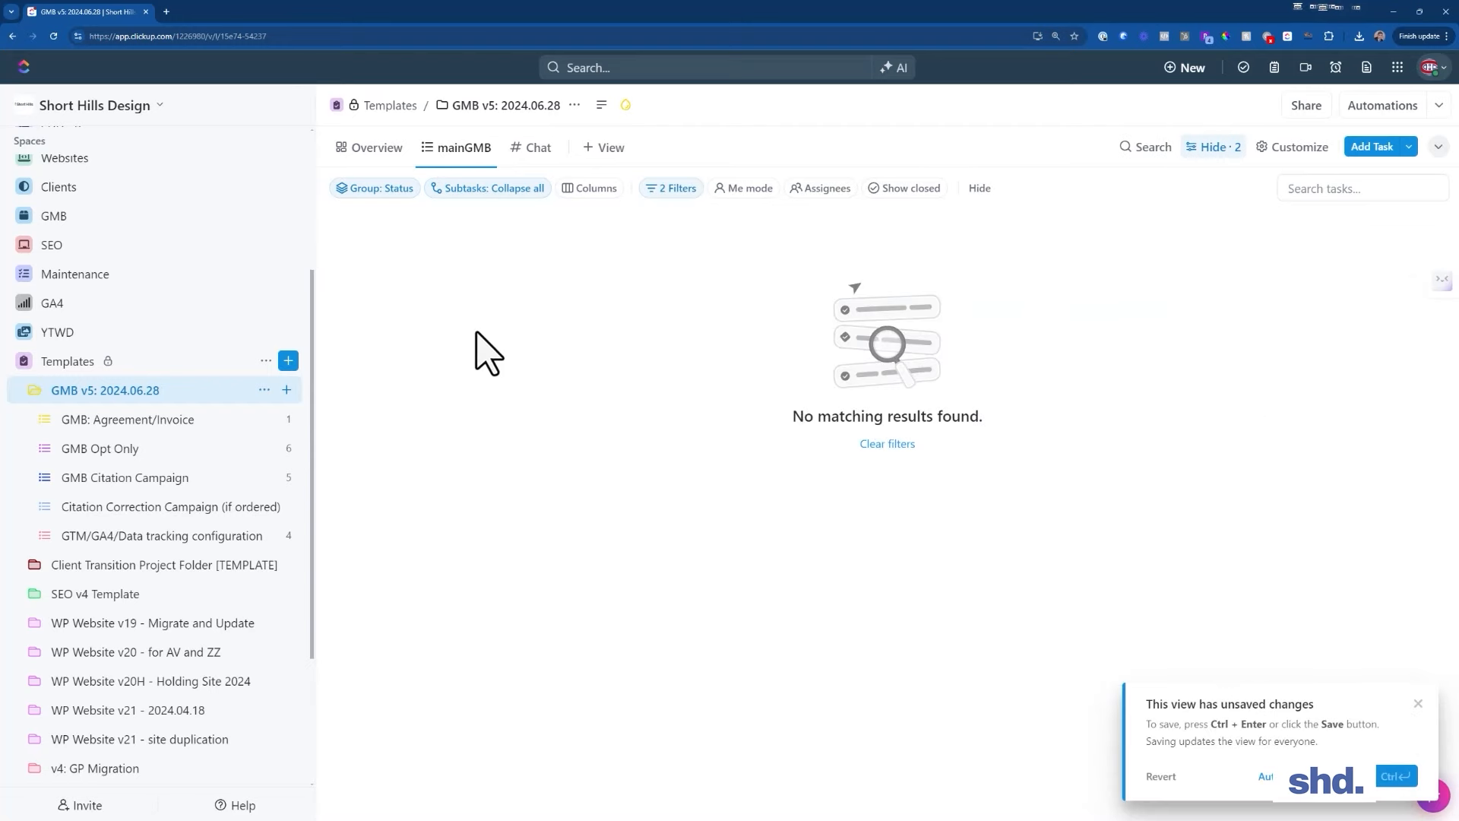
pyautogui.moveTo(669, 188)
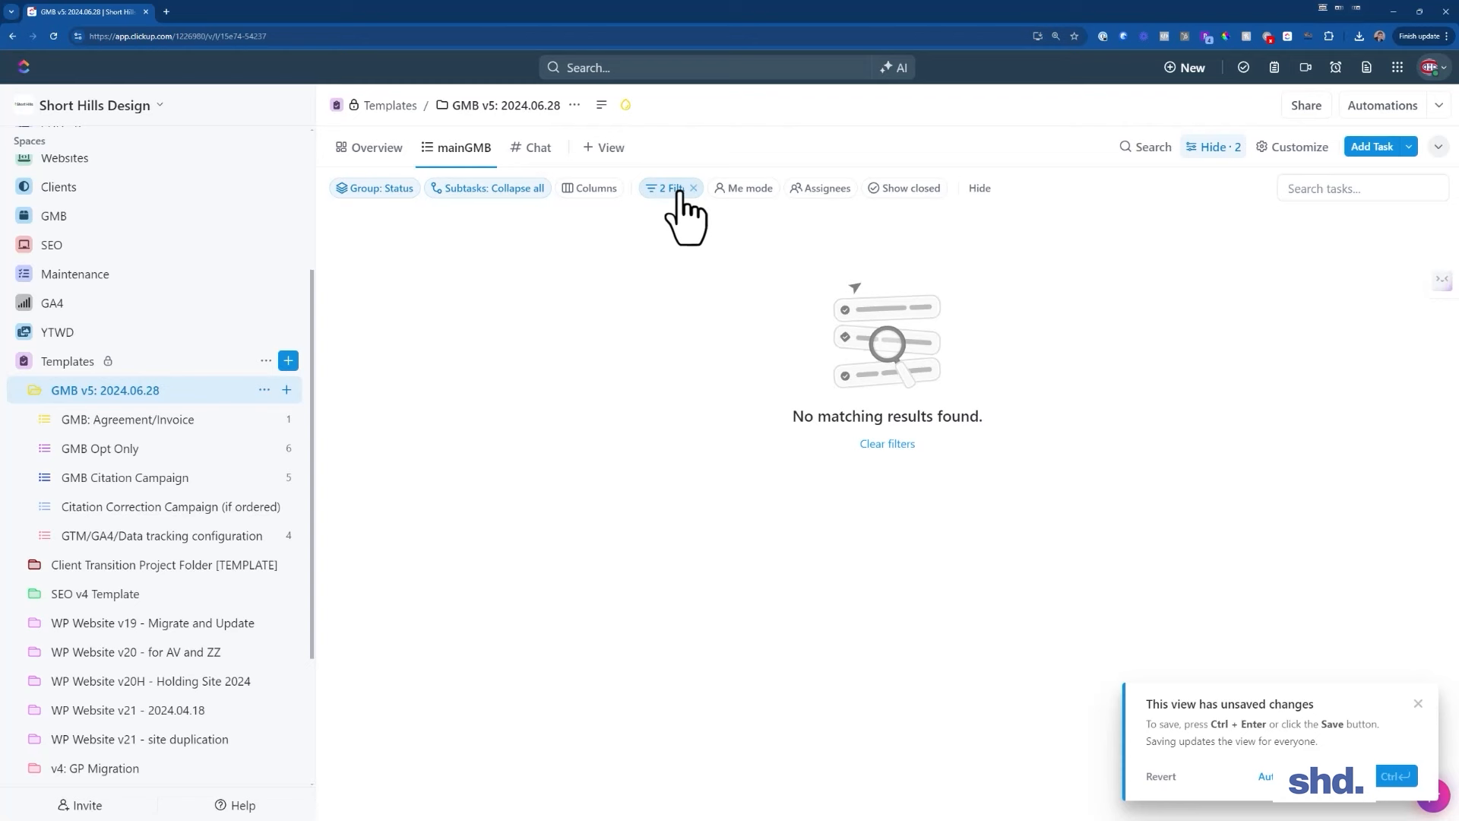
pyautogui.click(664, 189)
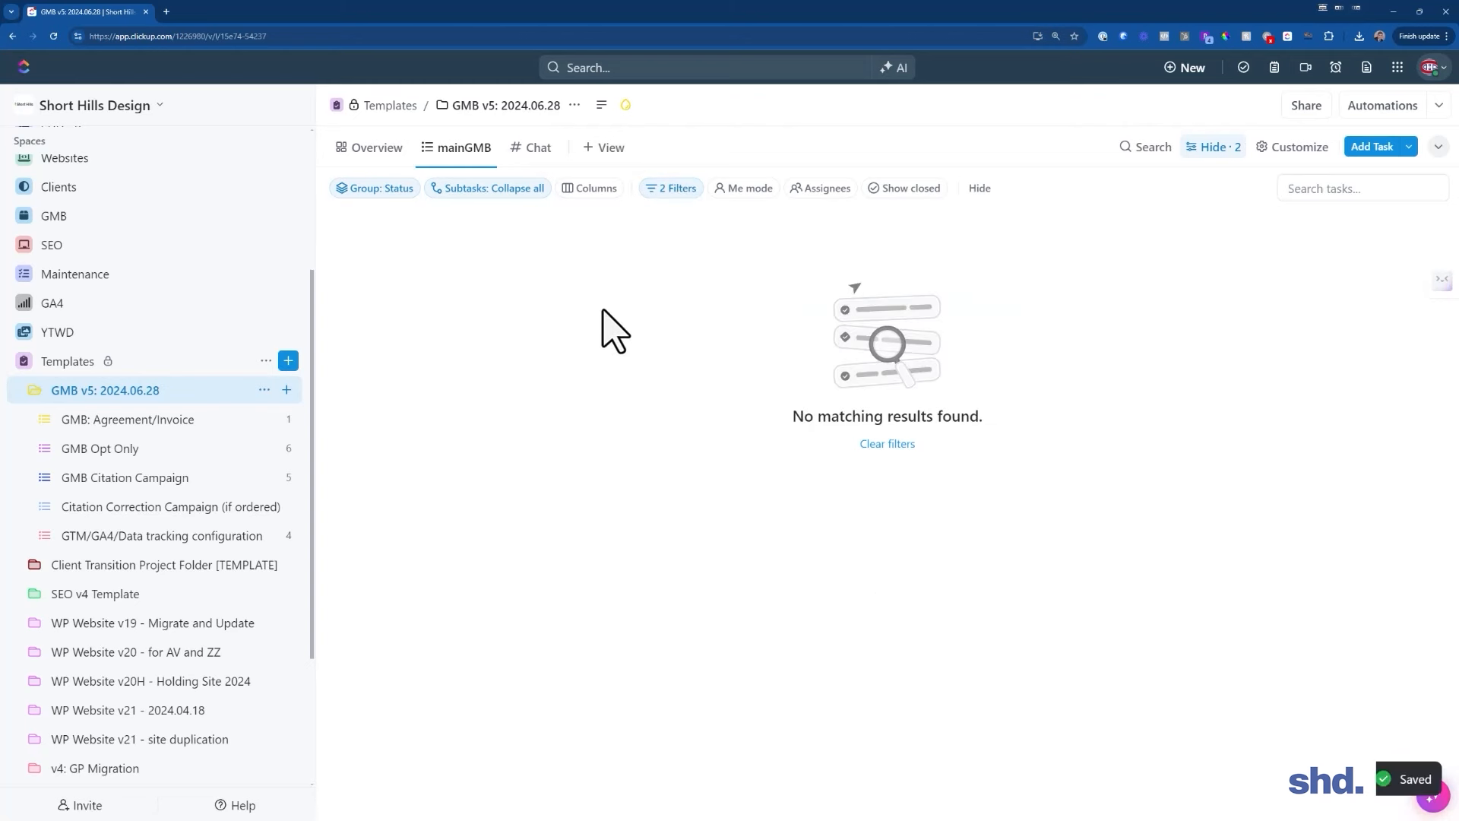
# Go into the GMB: Agreement/Invoice list and peek at the subtasks of Complete the Sale Tasks
pyautogui.click(128, 420)
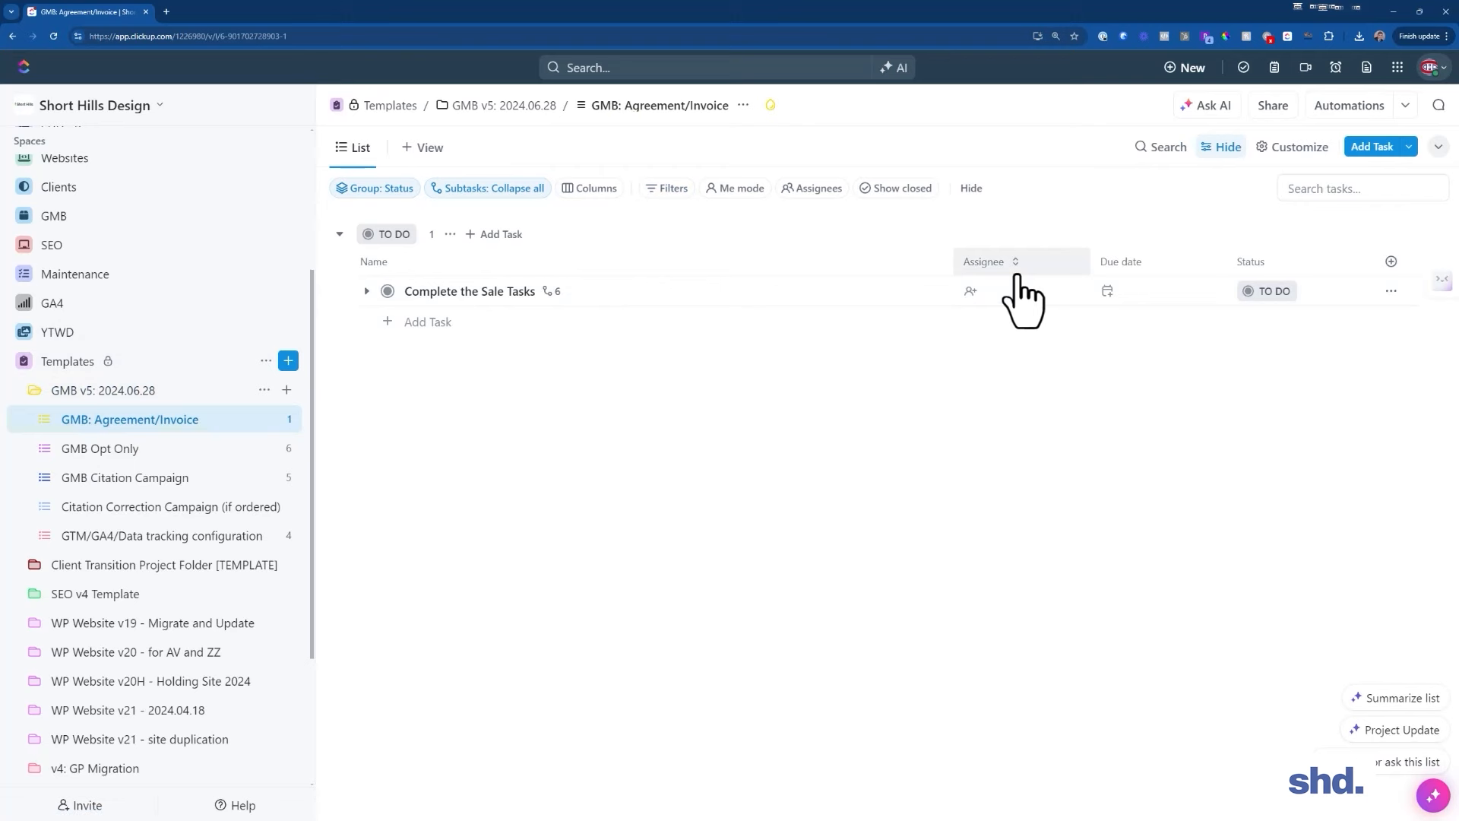
pyautogui.moveTo(416, 321)
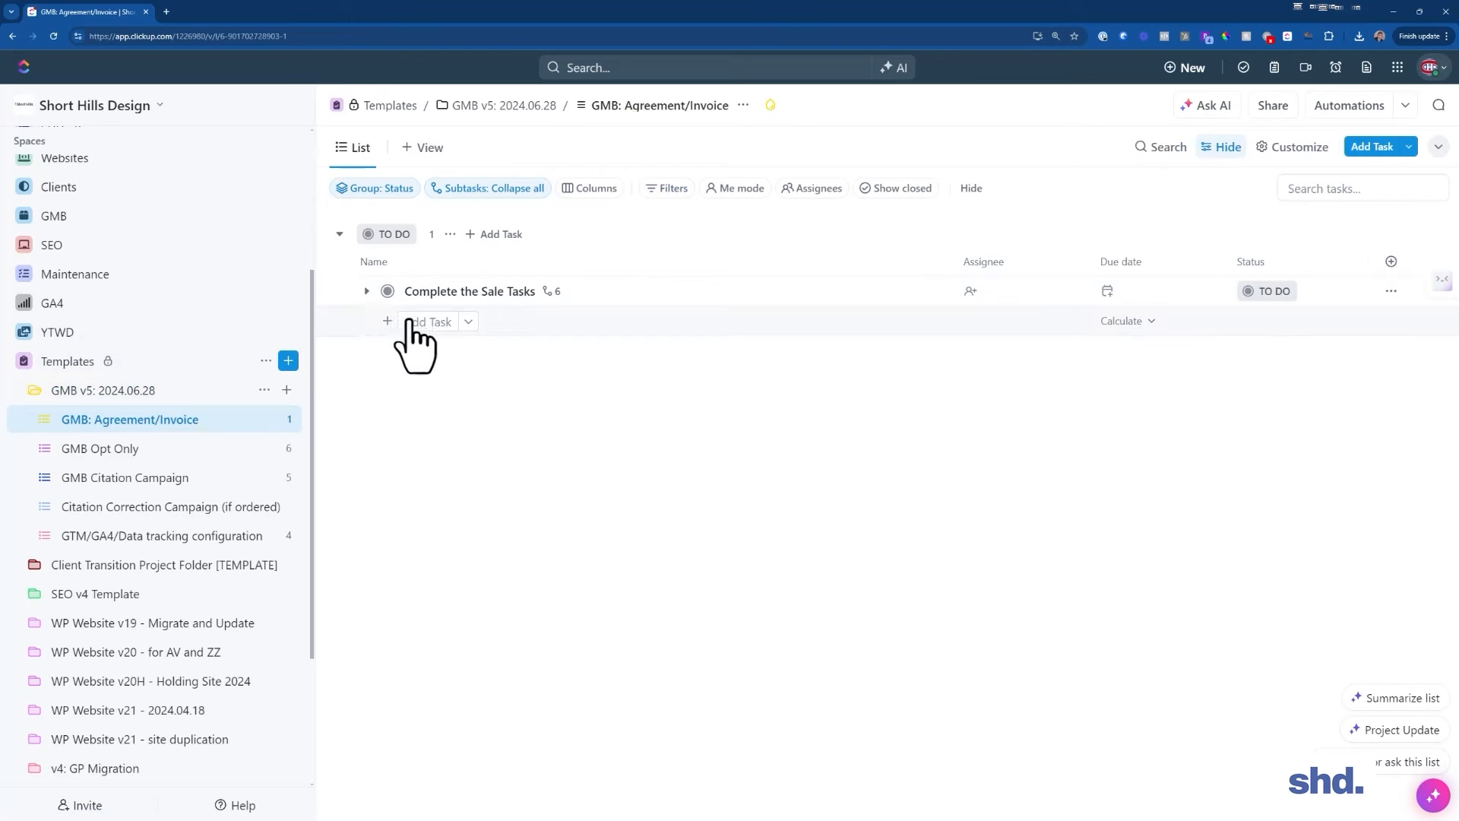
pyautogui.click(366, 291)
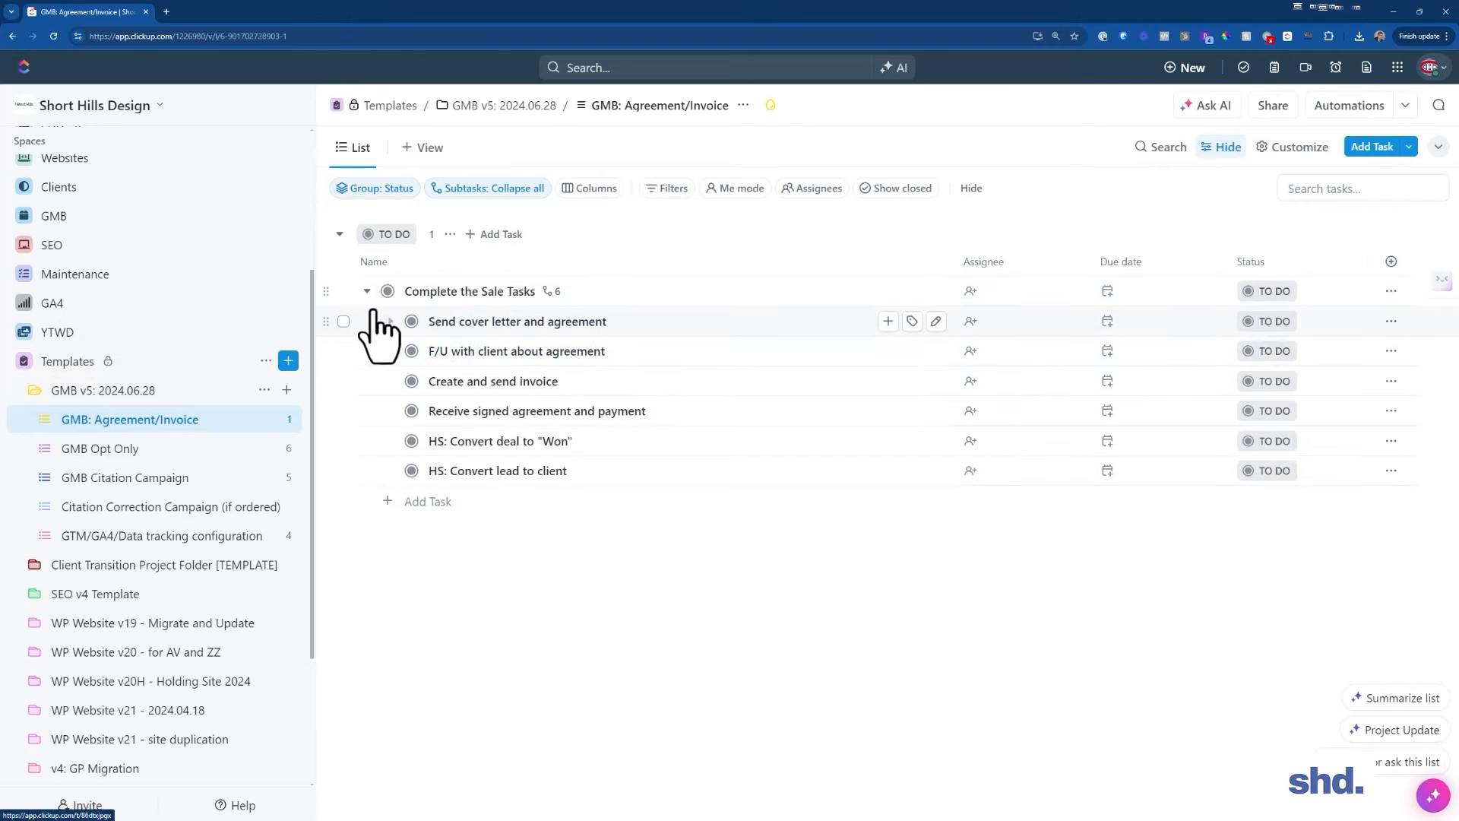
pyautogui.click(366, 290)
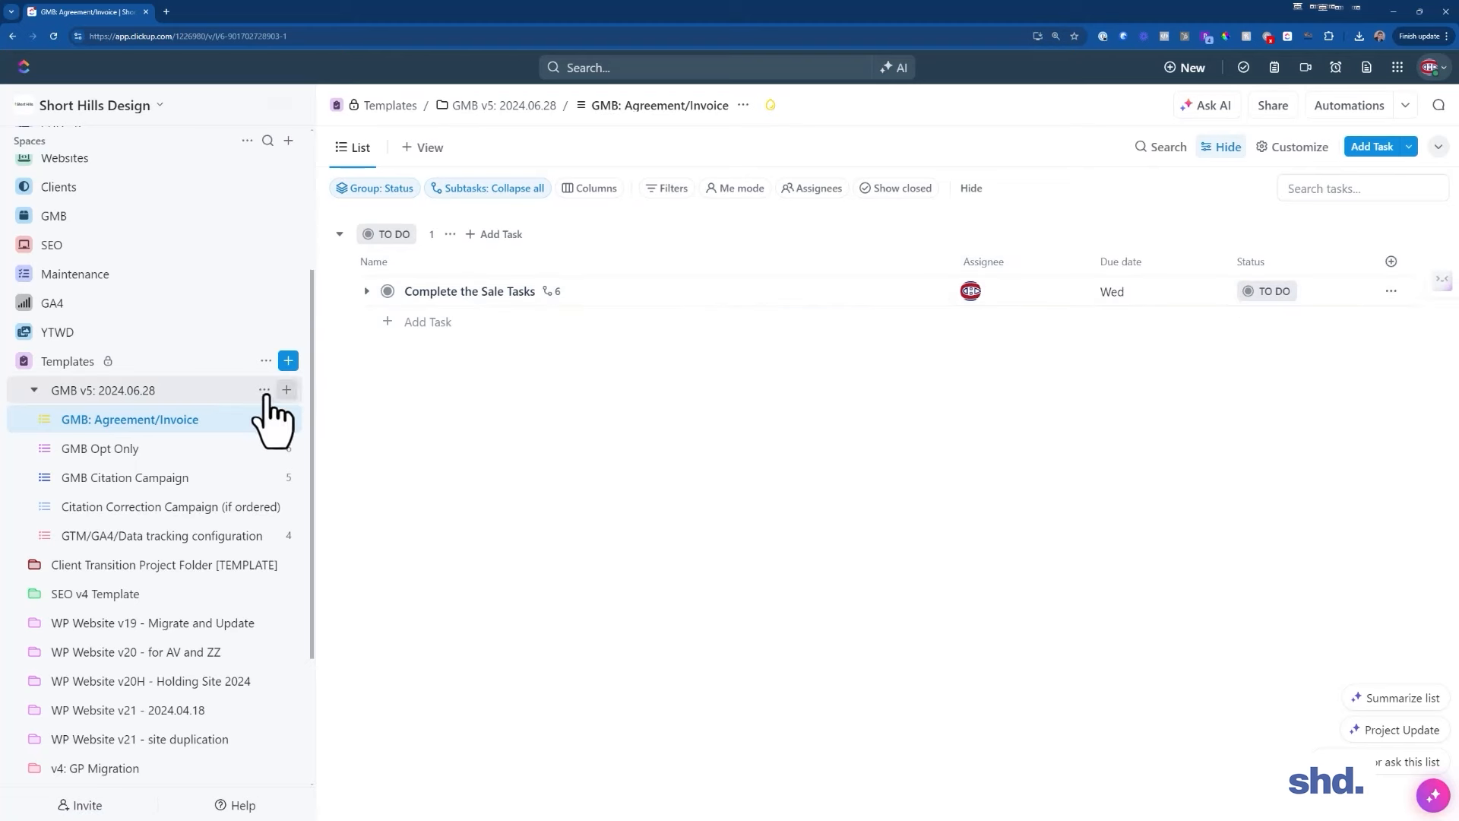
# Return to the GMB v5: 2024.06.28 folder view, now listing Complete the Sale Tasks for SHD Sample
pyautogui.click(103, 391)
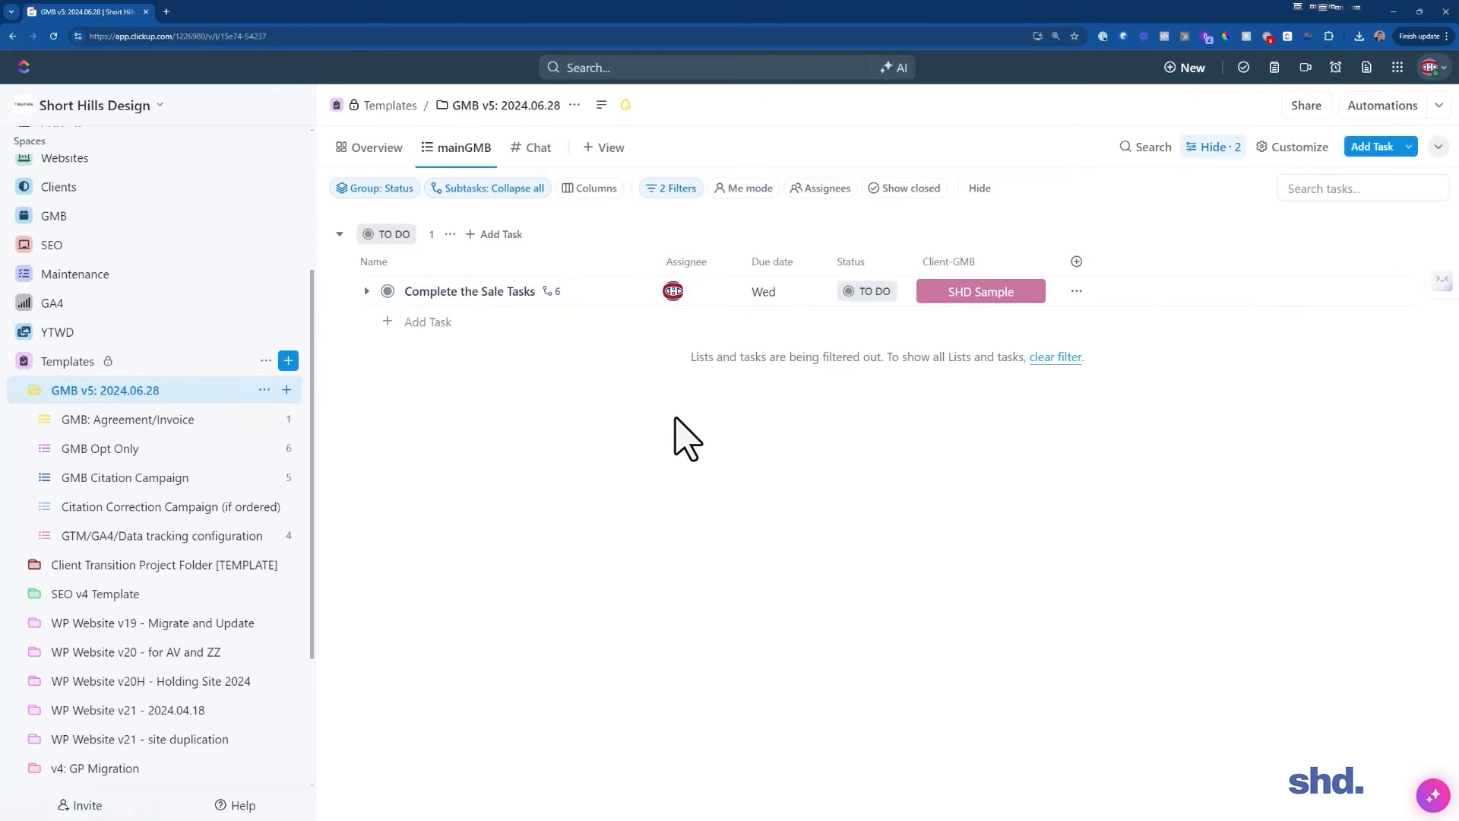
pyautogui.moveTo(724, 284)
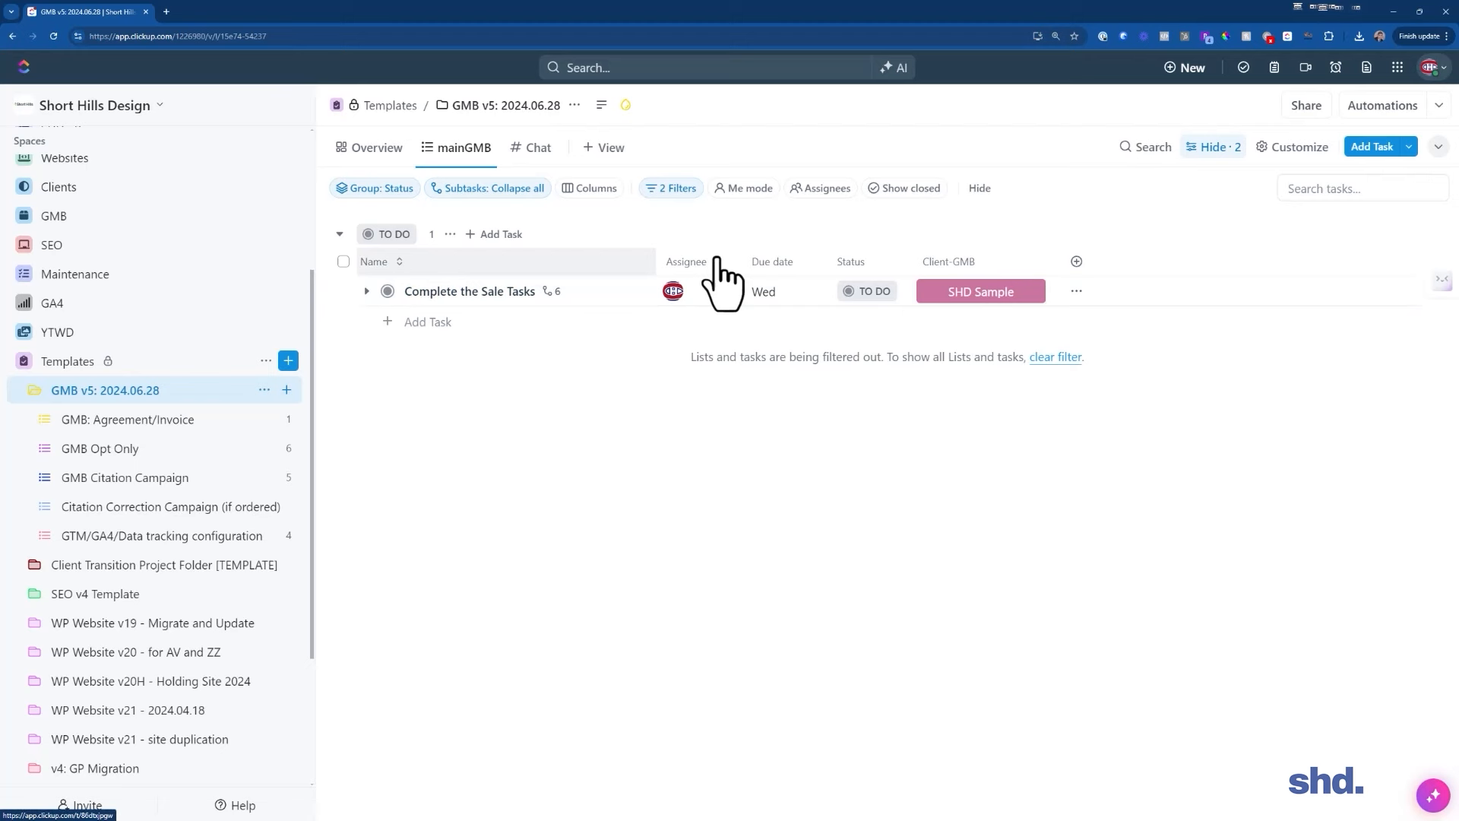
pyautogui.moveTo(763, 292)
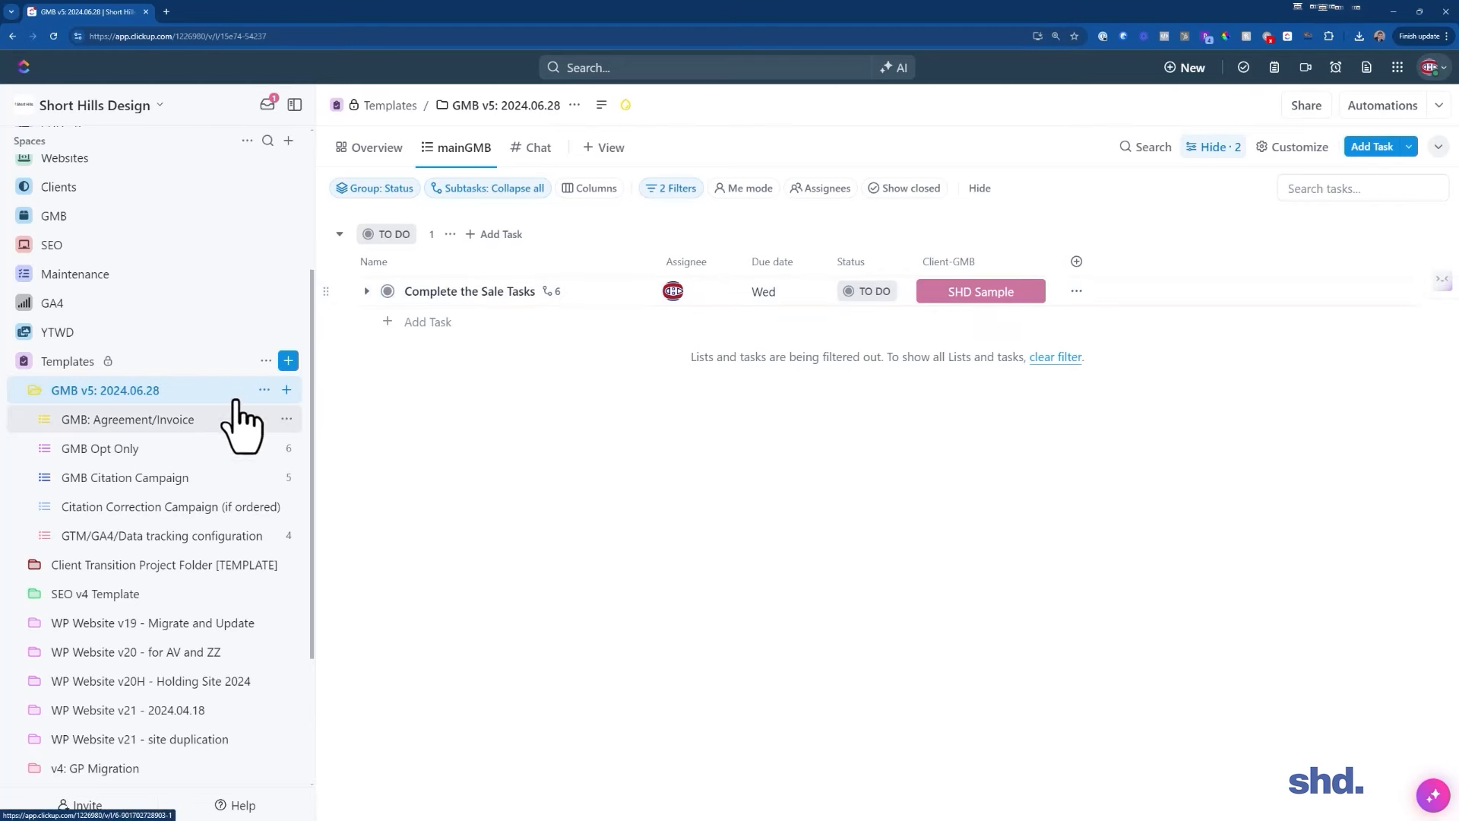
pyautogui.moveTo(131, 483)
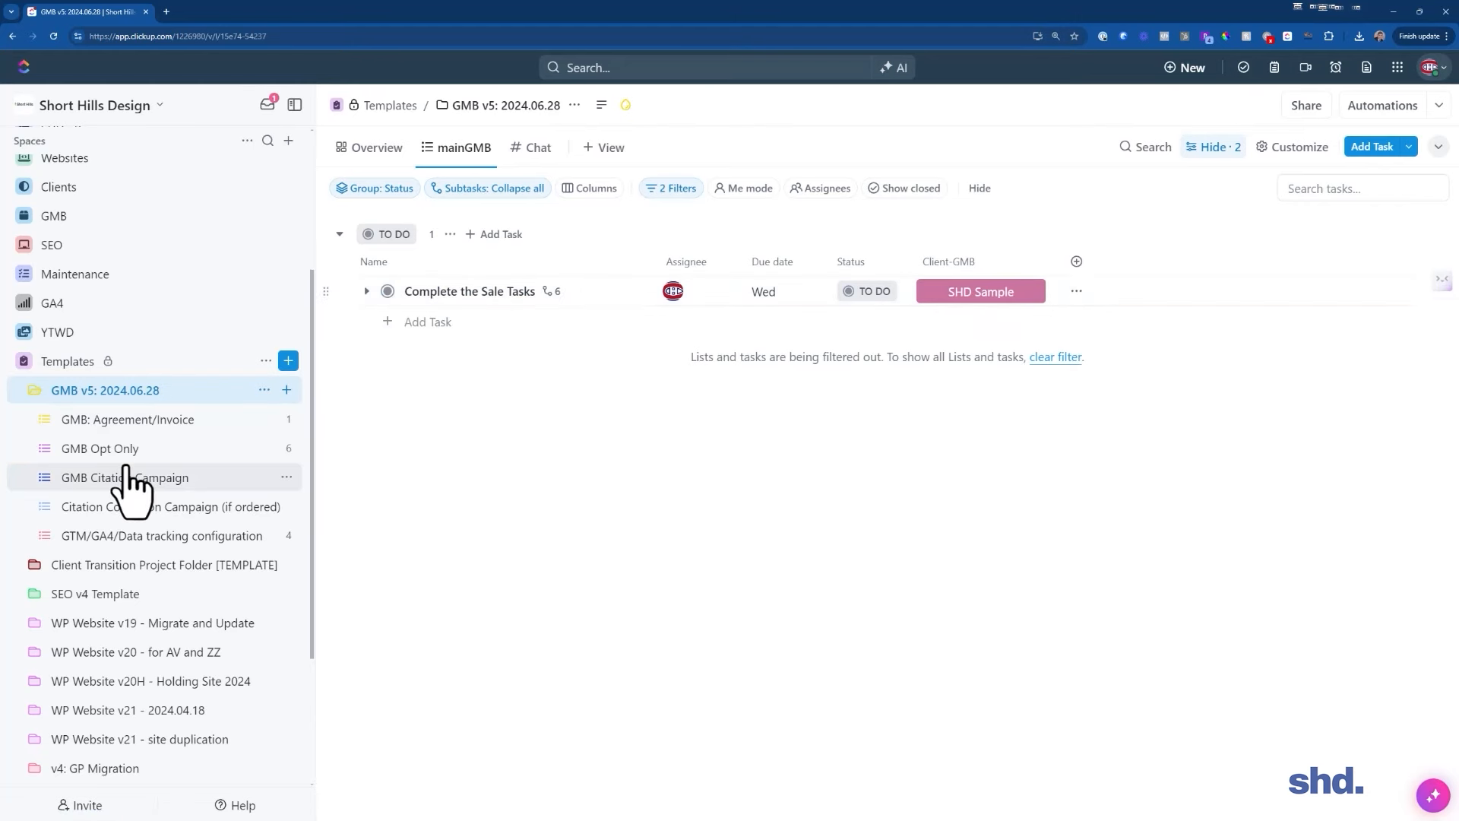
pyautogui.moveTo(114, 511)
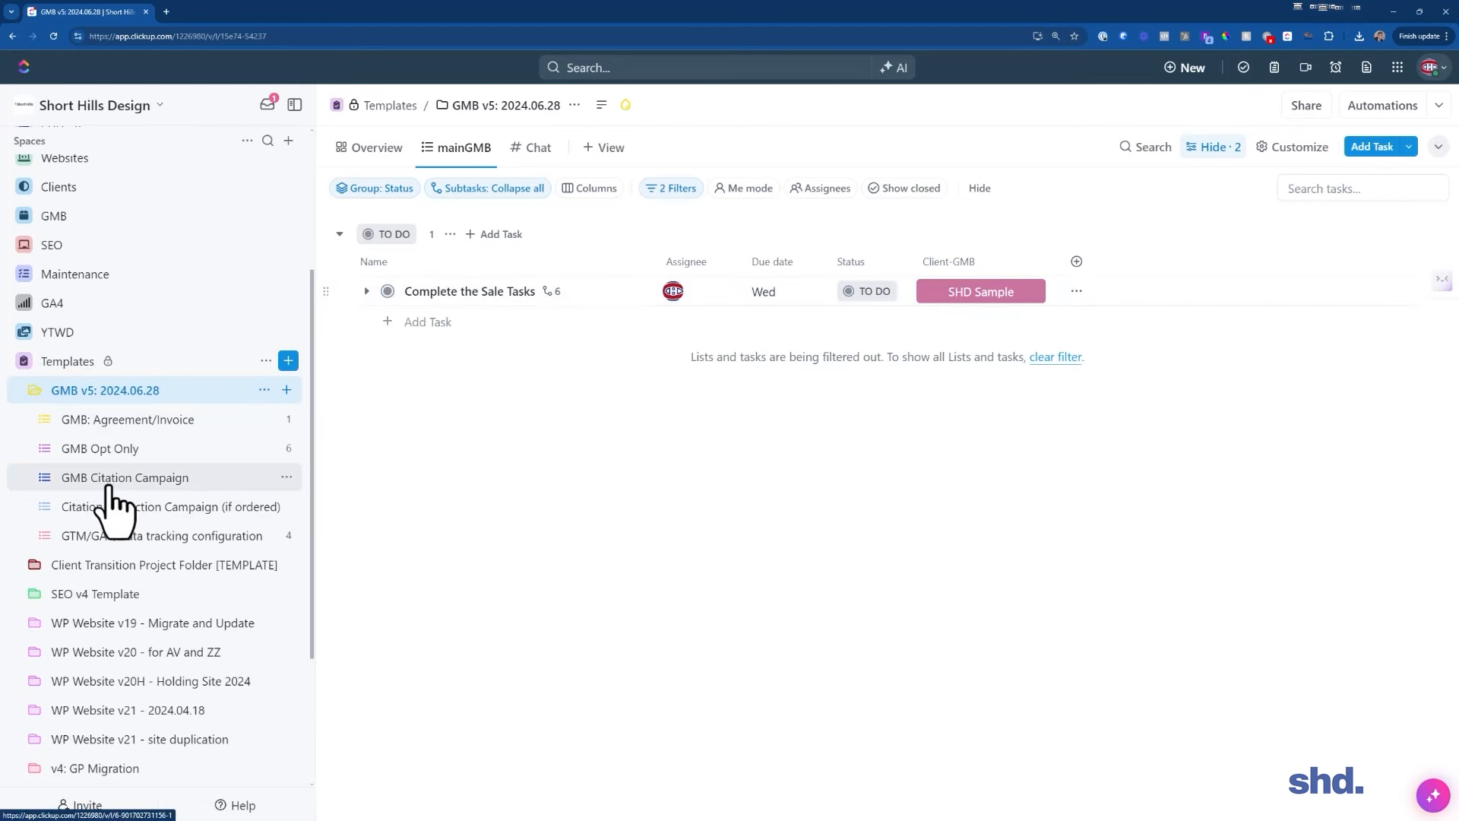
# Assign Setup GTM to yourself in the GTM/GA4/Data tracking list and go back to the GMB v5 folder view
pyautogui.click(166, 535)
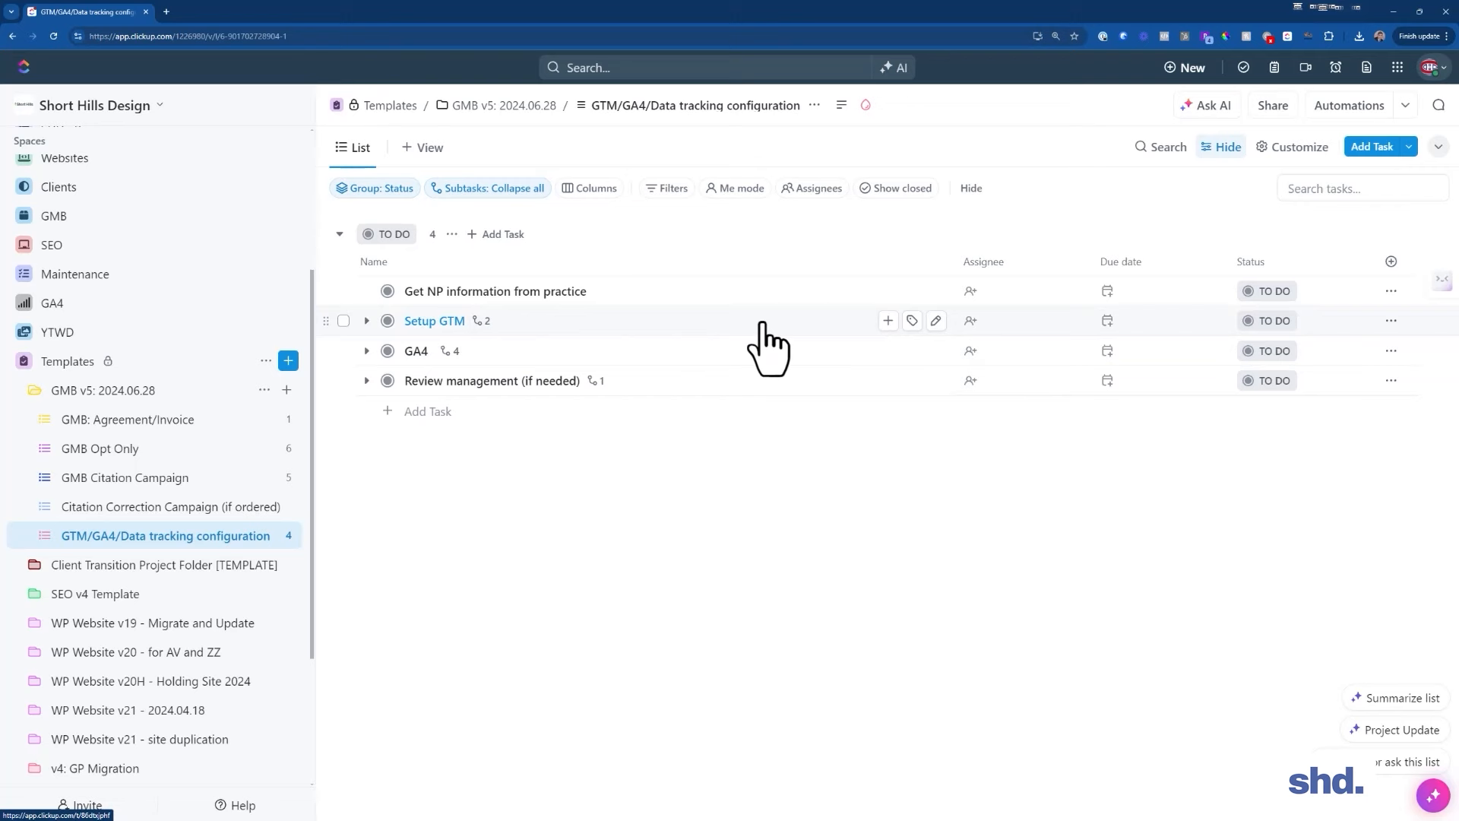
pyautogui.click(972, 321)
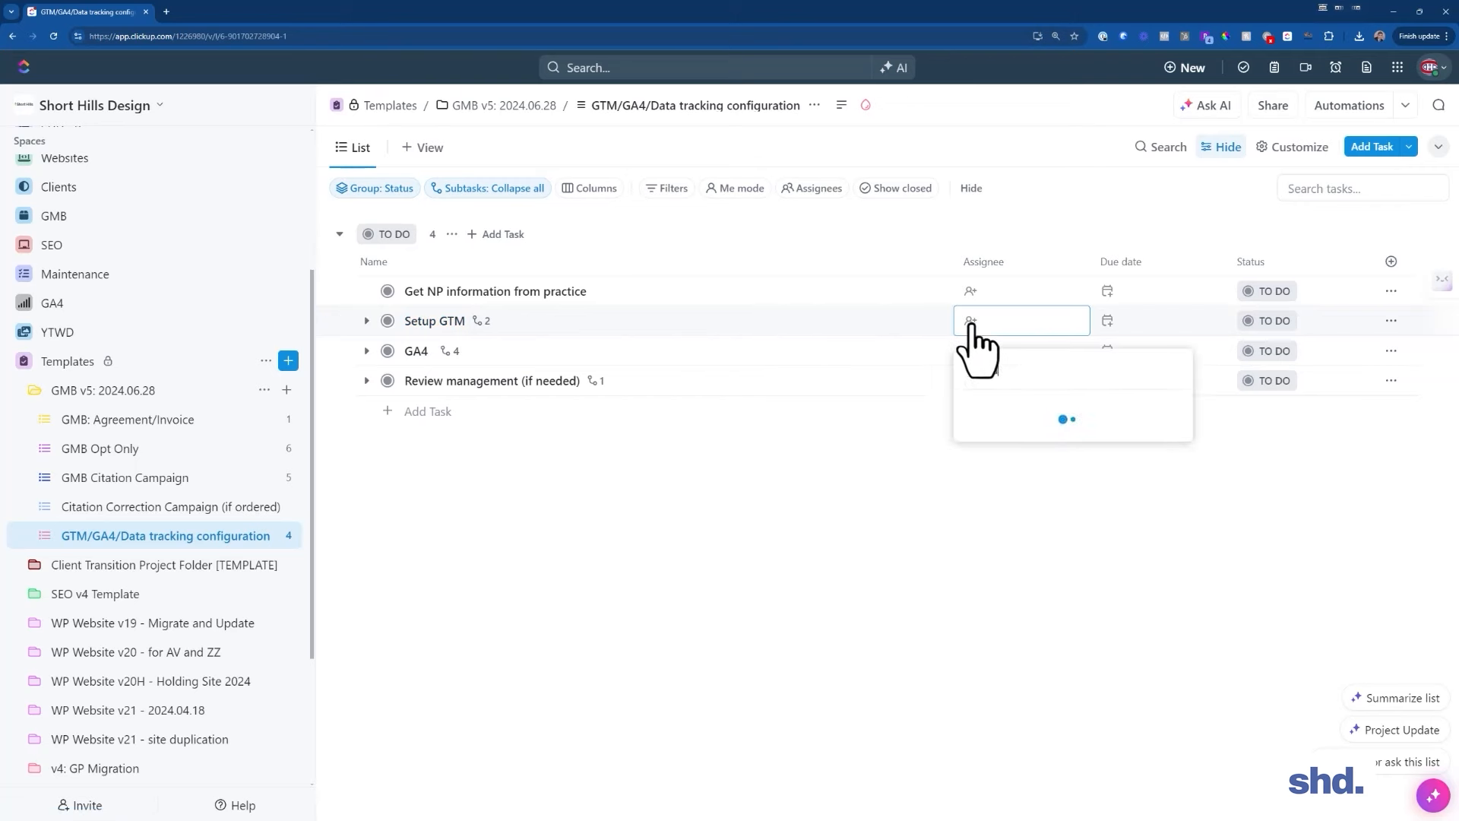
pyautogui.click(1117, 321)
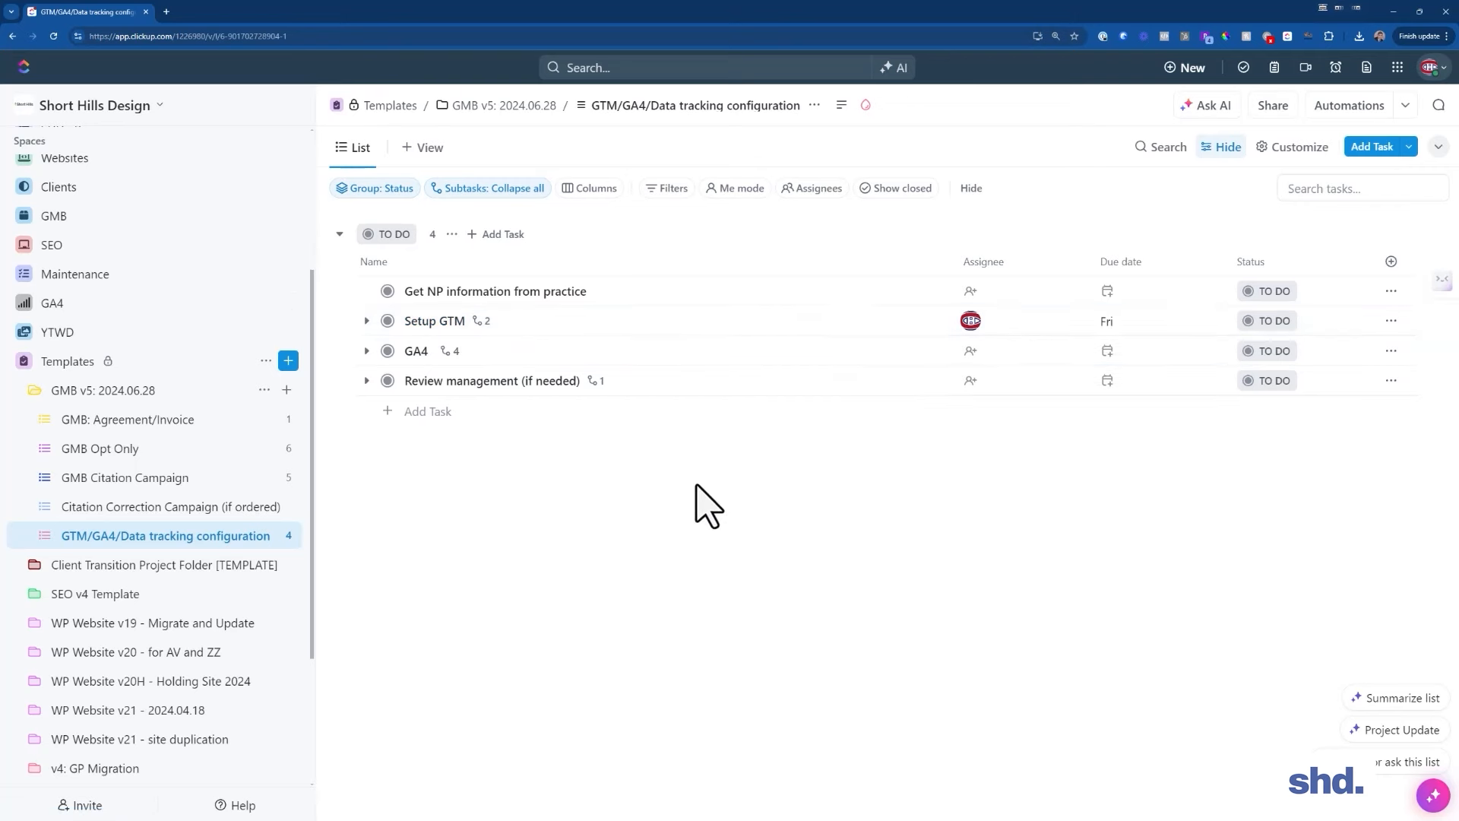
pyautogui.click(102, 390)
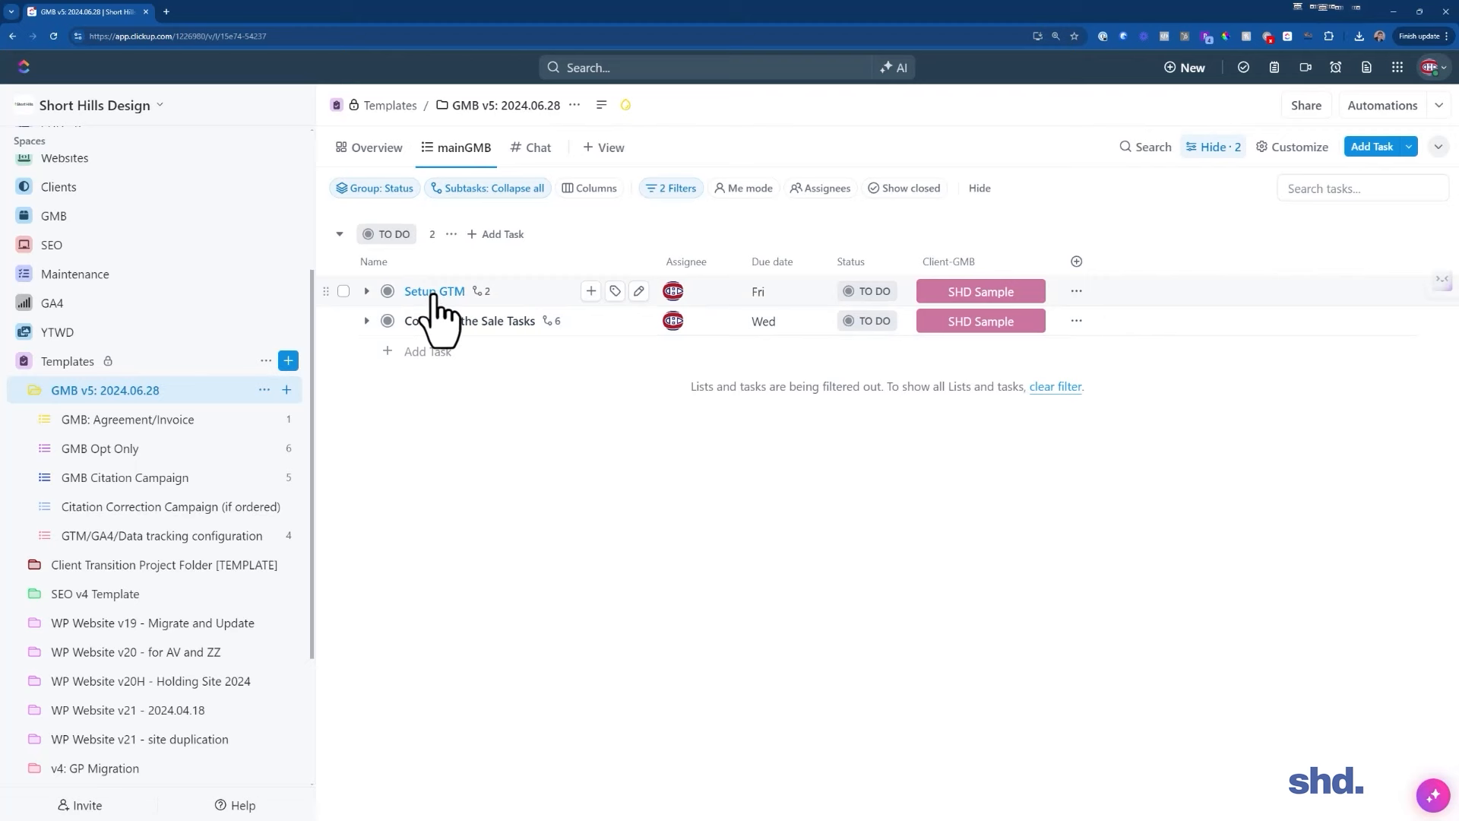
# Bring up the status dropdown from the TO DO pill on the Setup GTM row
pyautogui.click(757, 292)
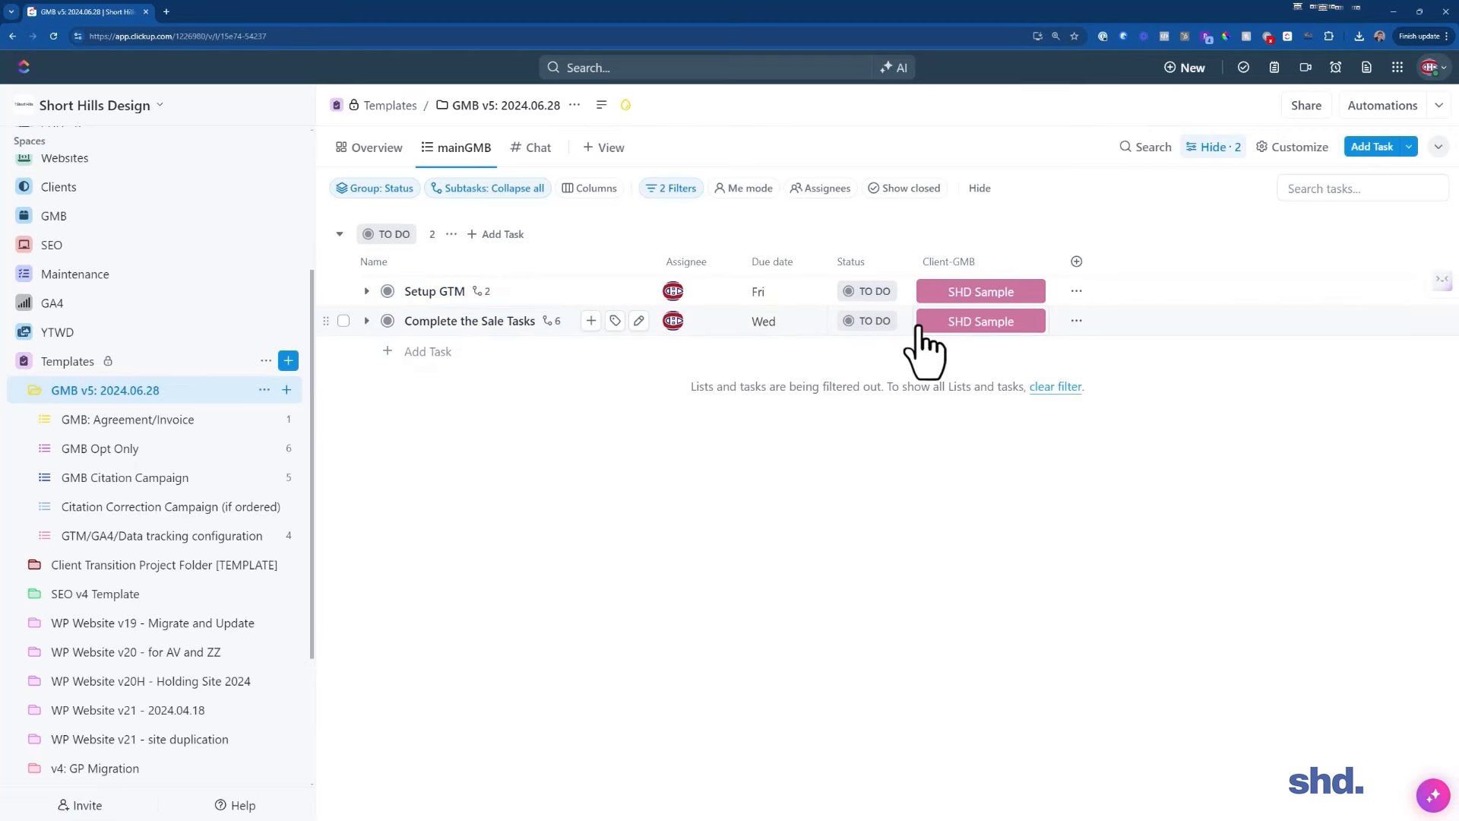
pyautogui.moveTo(661, 356)
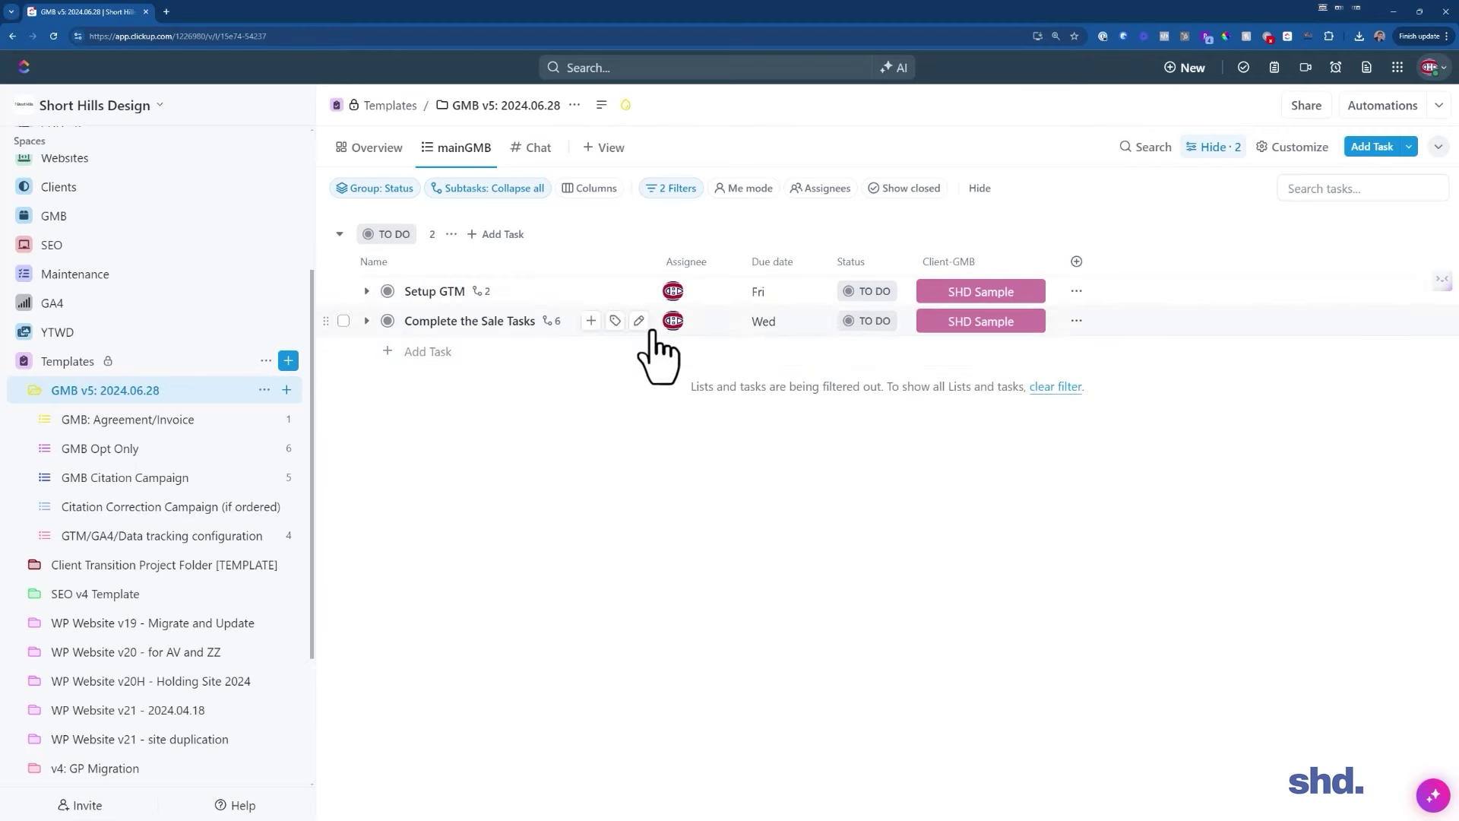
pyautogui.moveTo(582, 459)
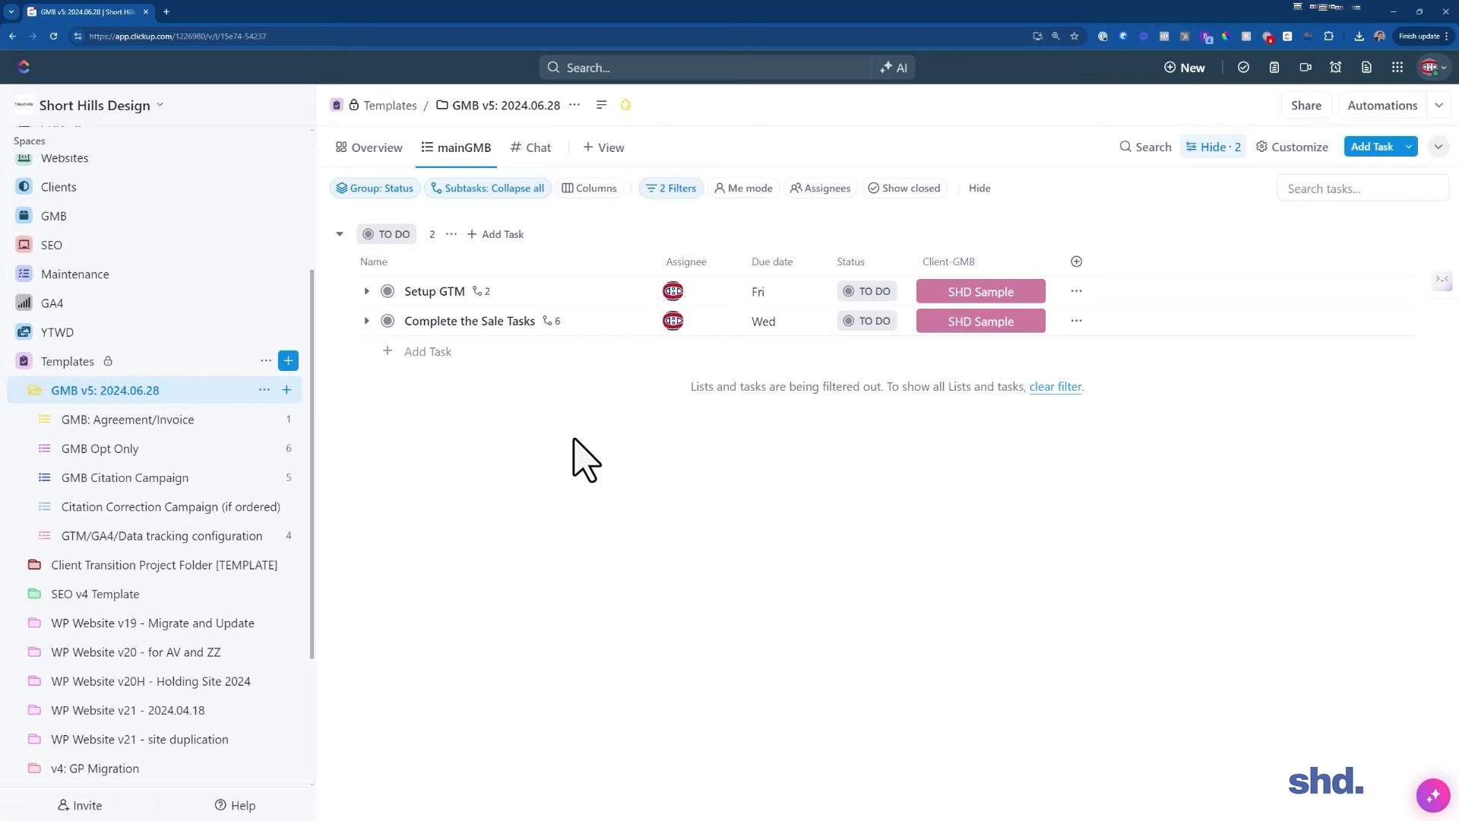
pyautogui.moveTo(868, 307)
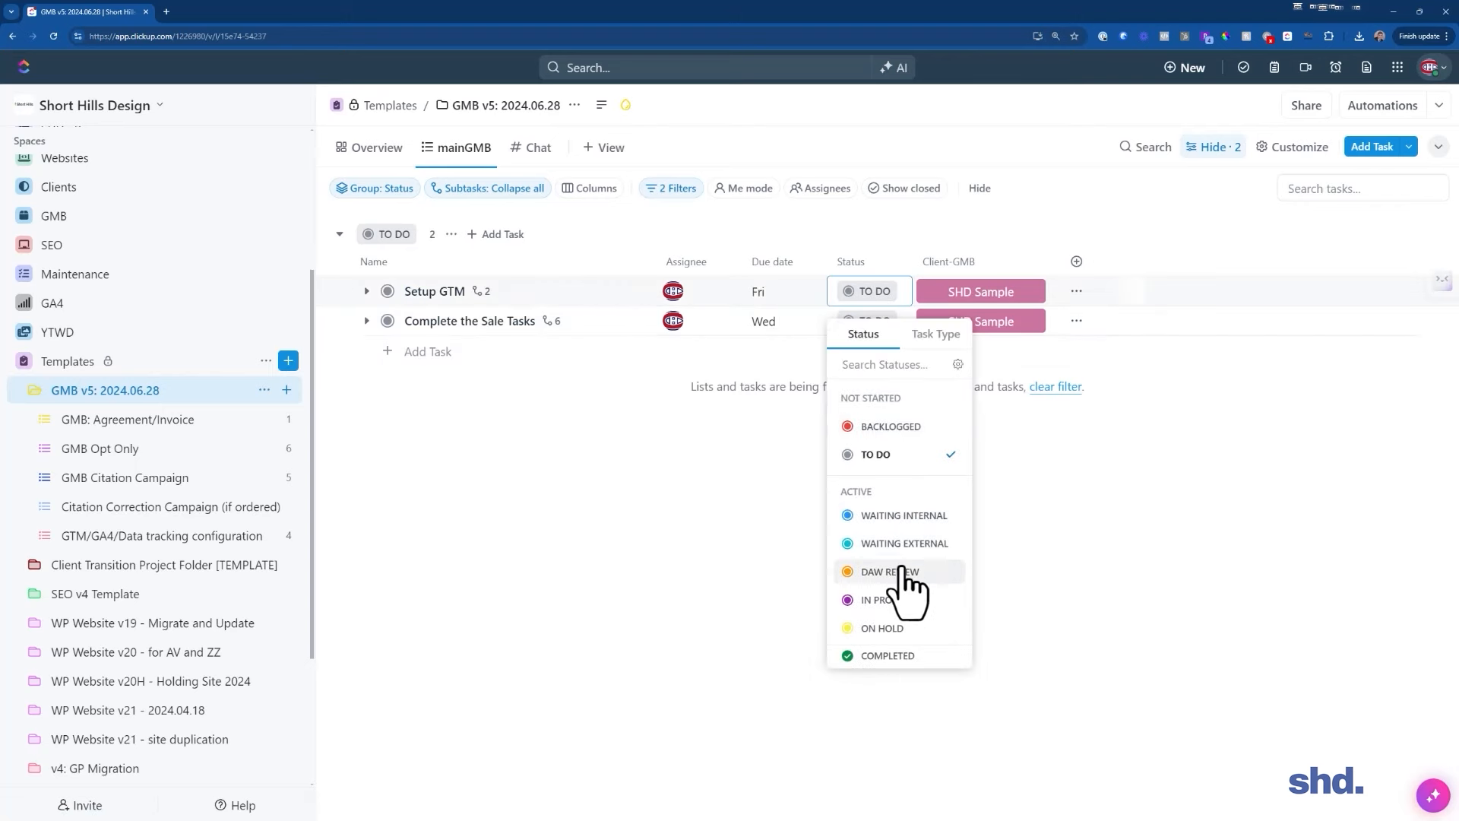
# Set Setup GTM to IN PROGRESS so the view splits into To Do and In Progress groups
pyautogui.click(885, 601)
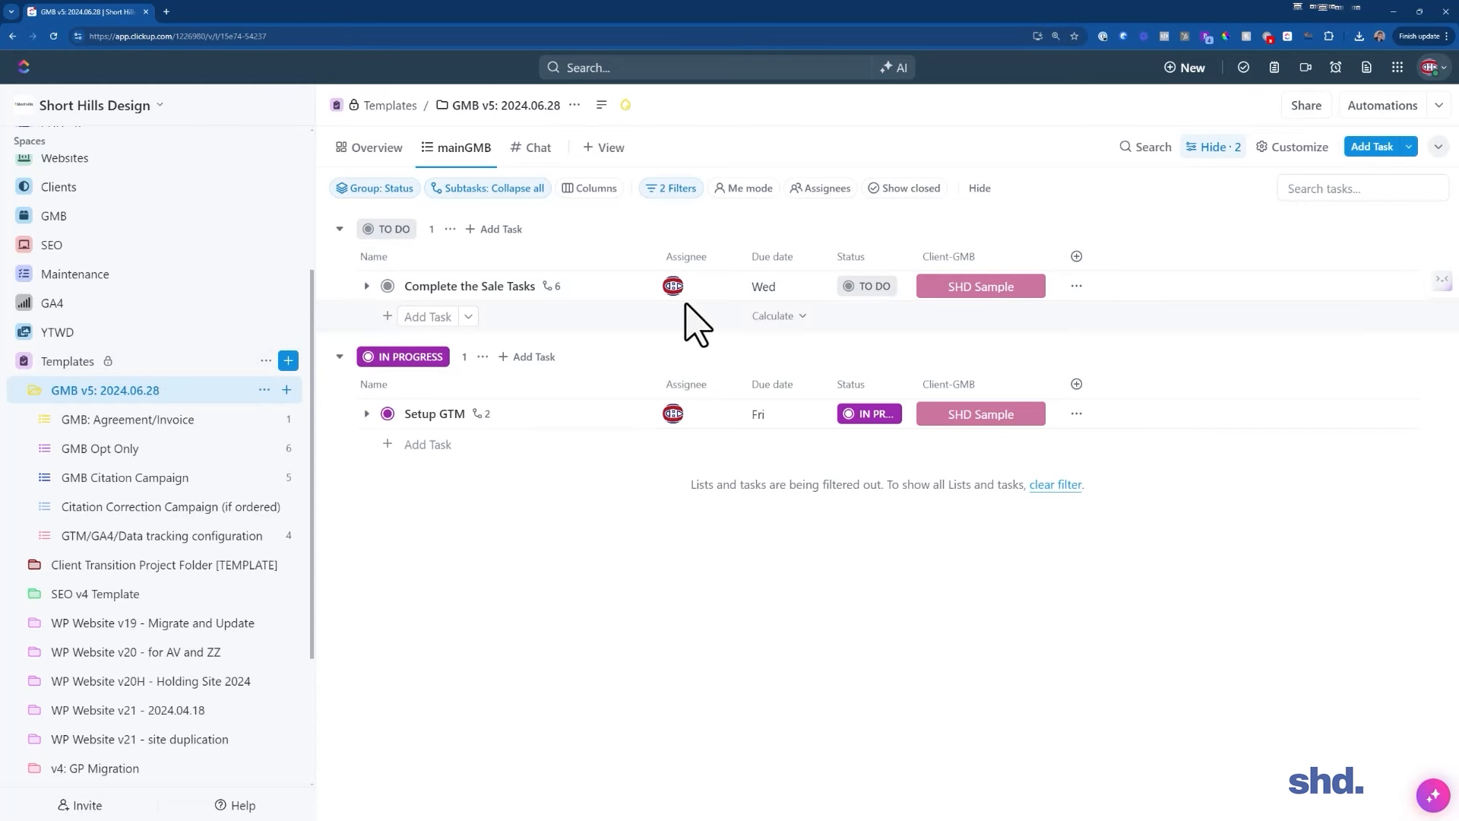
pyautogui.moveTo(777, 316)
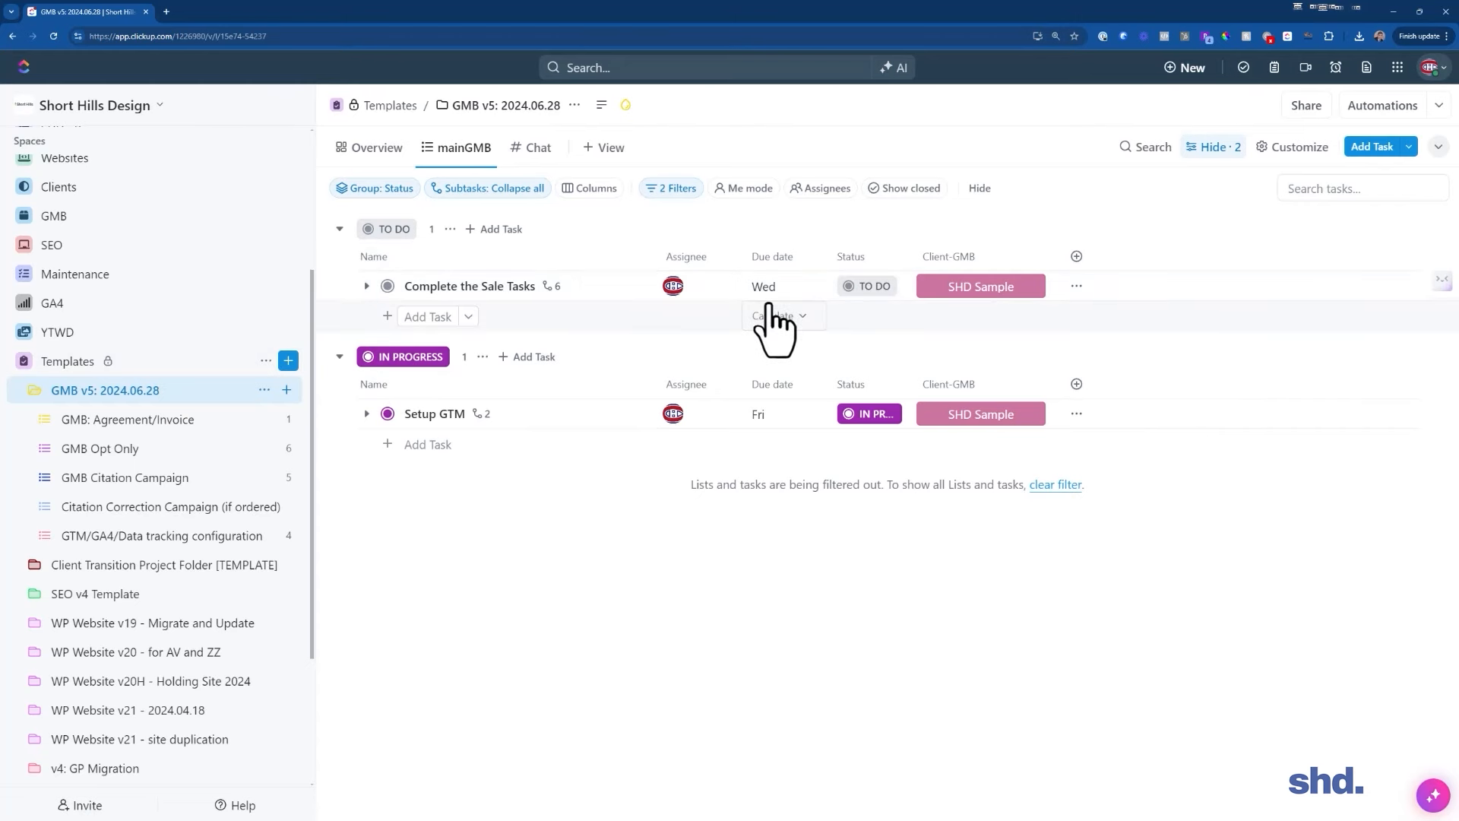
pyautogui.moveTo(867, 729)
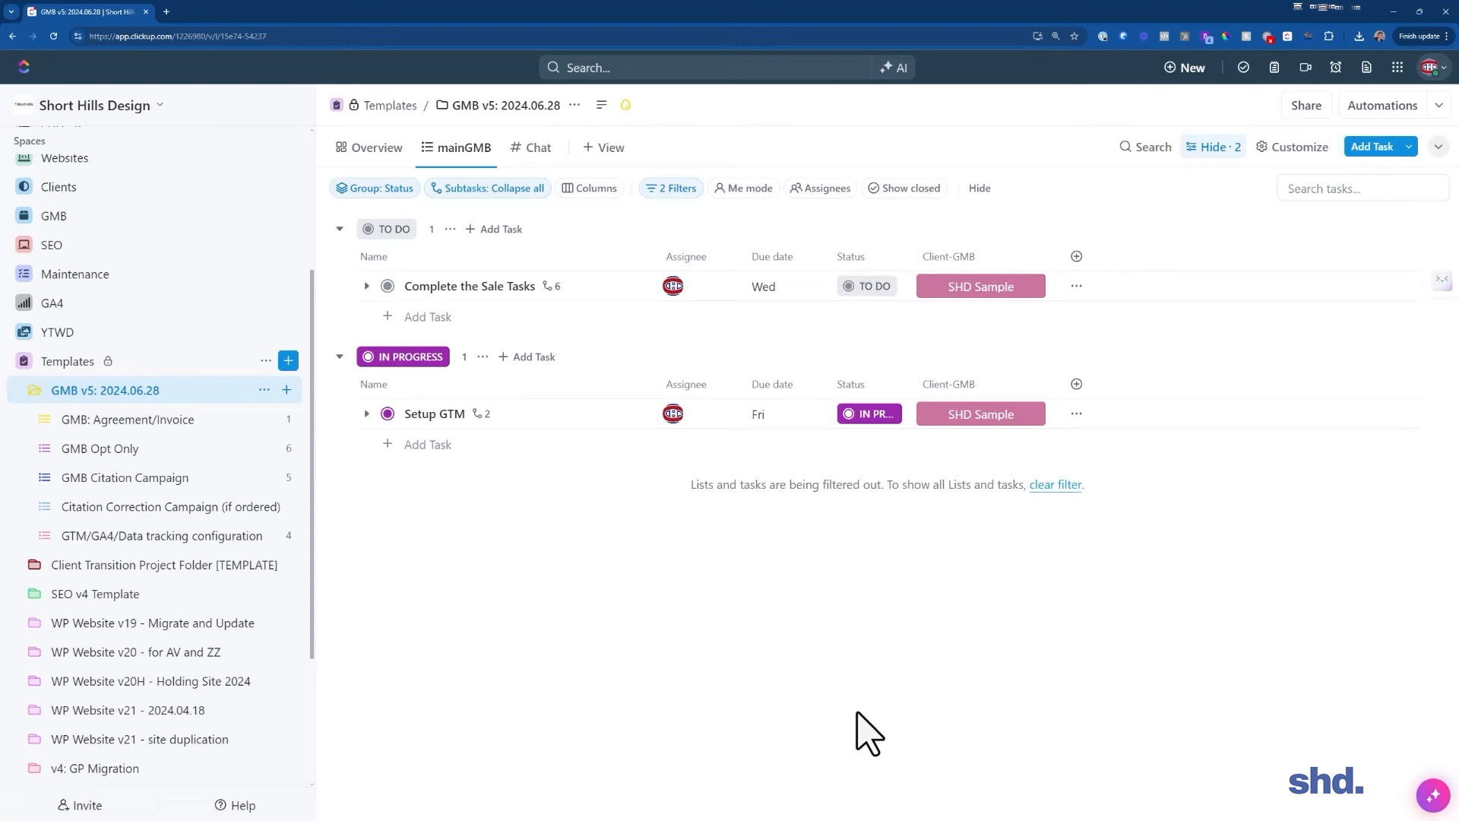
pyautogui.moveTo(172, 390)
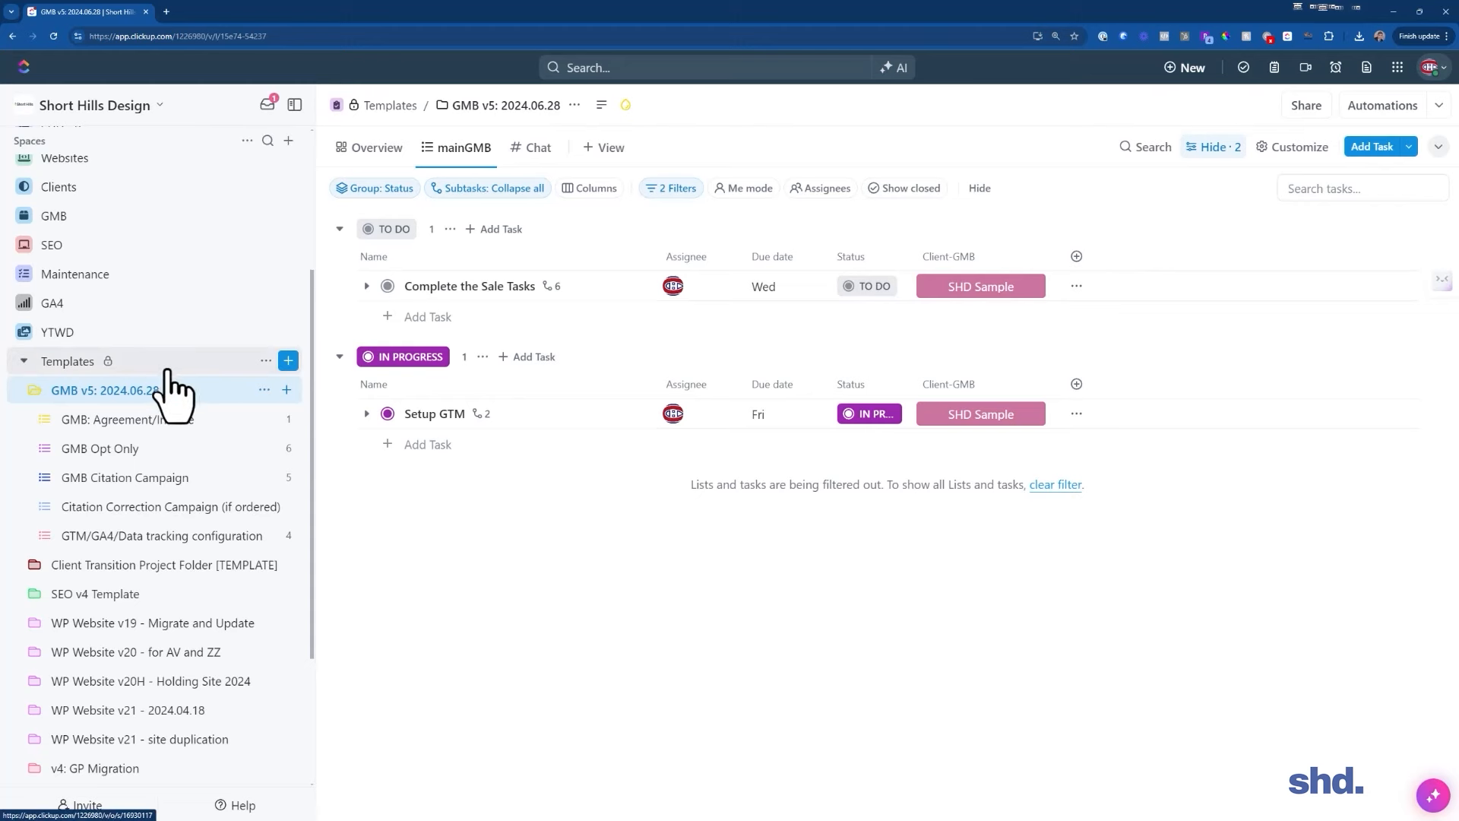
pyautogui.moveTo(232, 409)
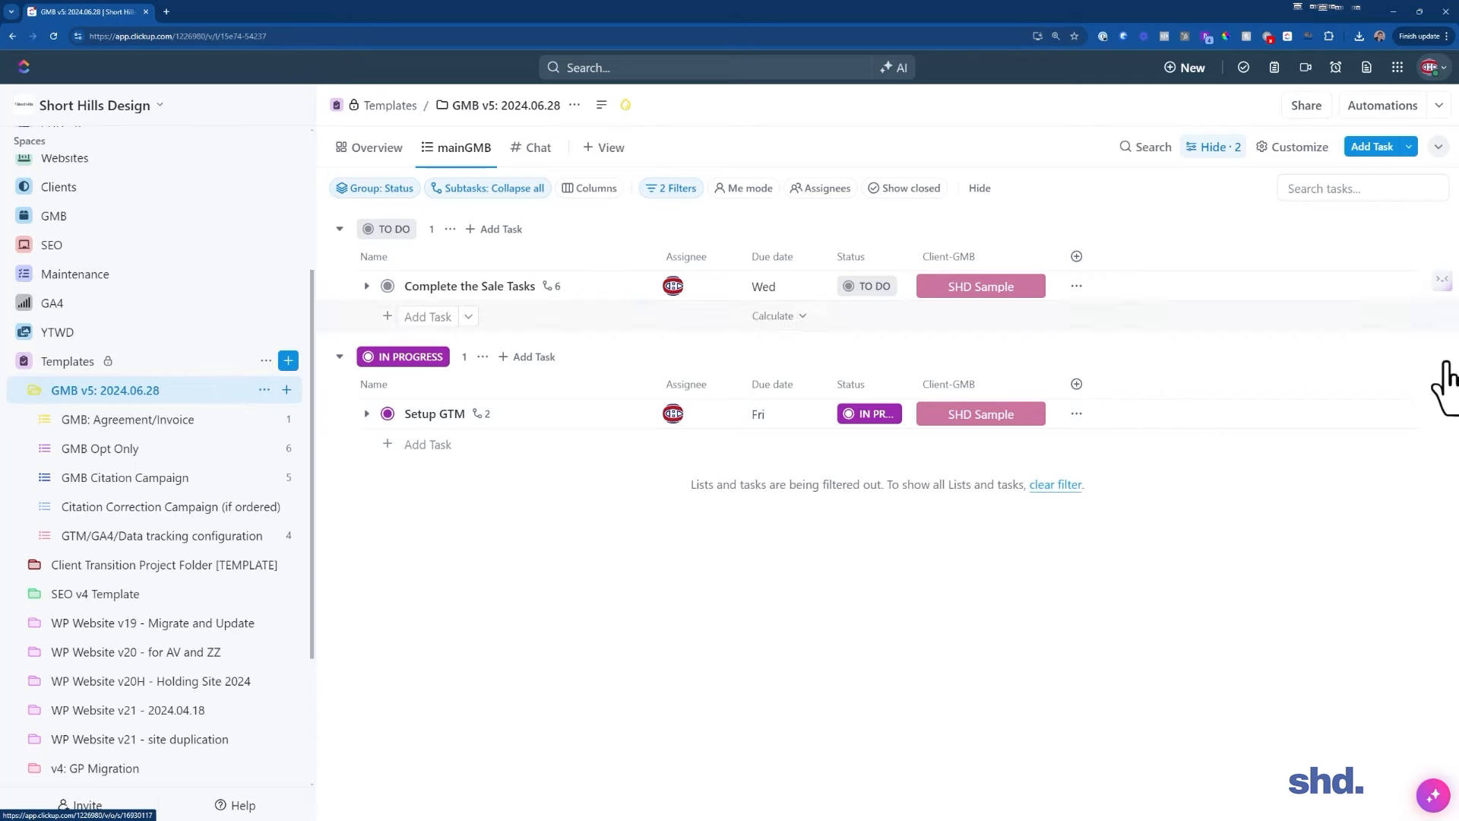
pyautogui.moveTo(177, 421)
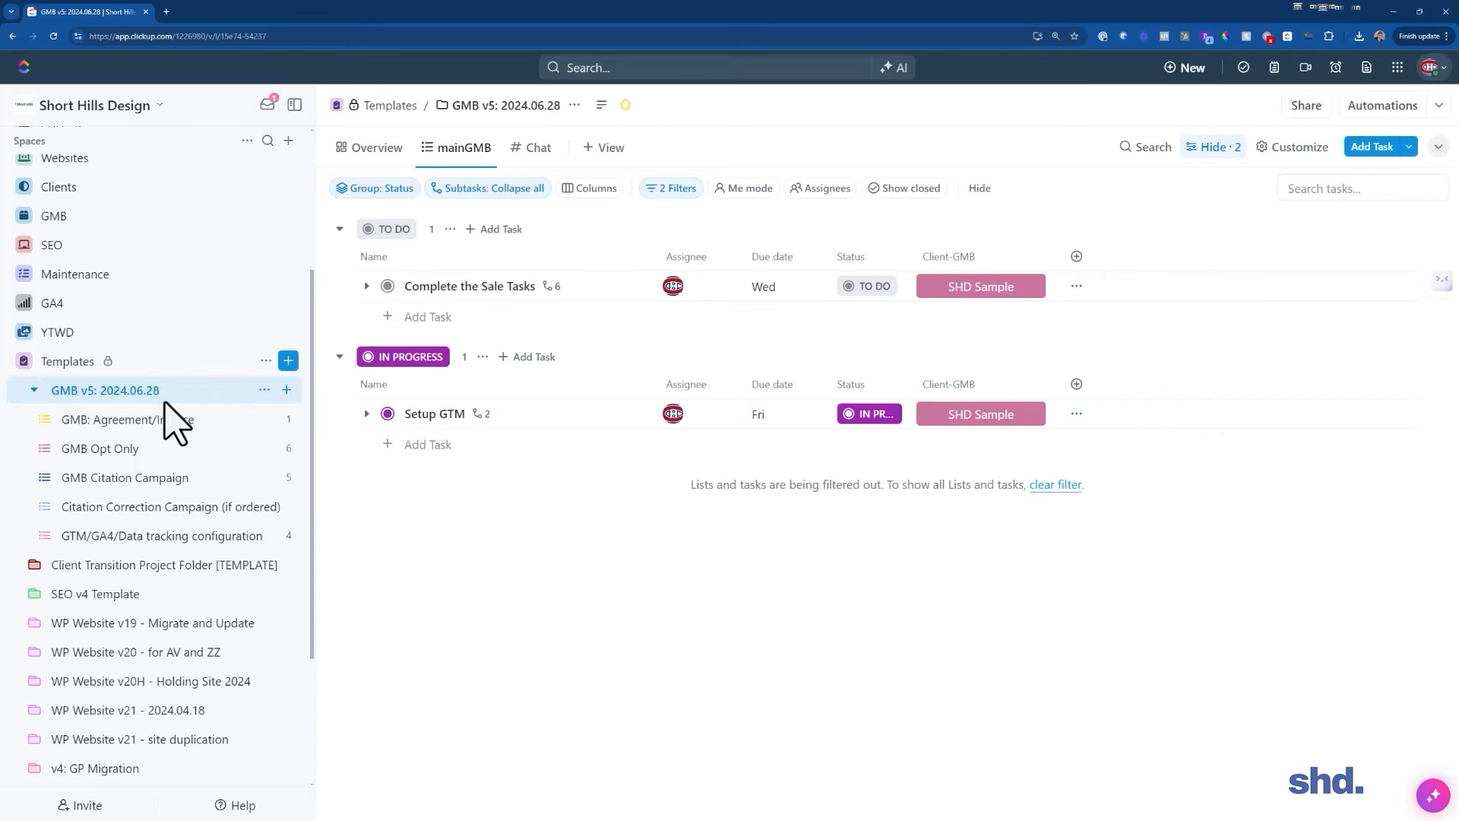
# Browse the Agreement/Invoice and GMB Opt Only lists, ending on the GMB Citation Campaign list with its five To Do tasks
pyautogui.click(129, 420)
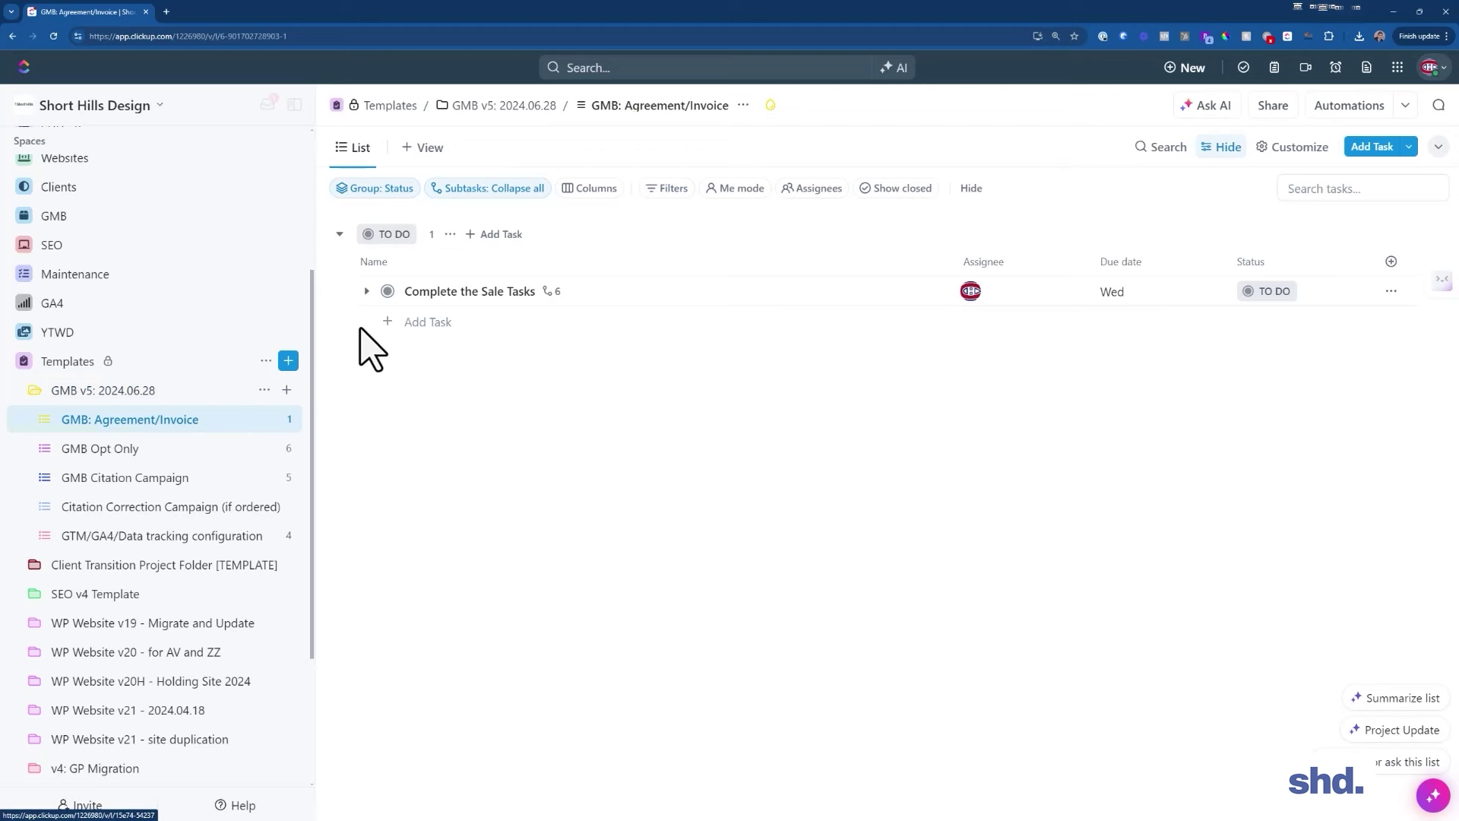
pyautogui.click(366, 292)
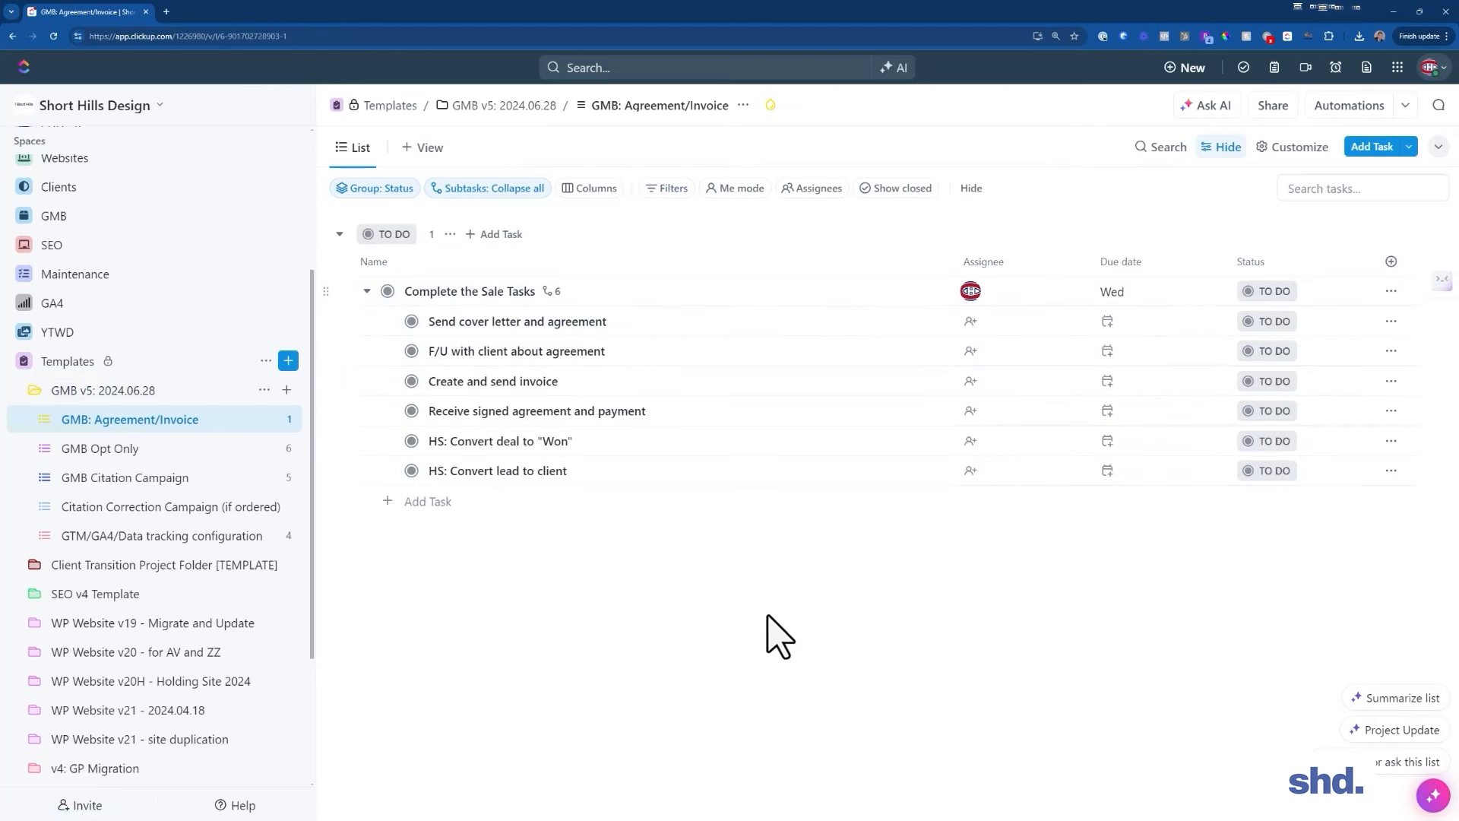
pyautogui.click(126, 478)
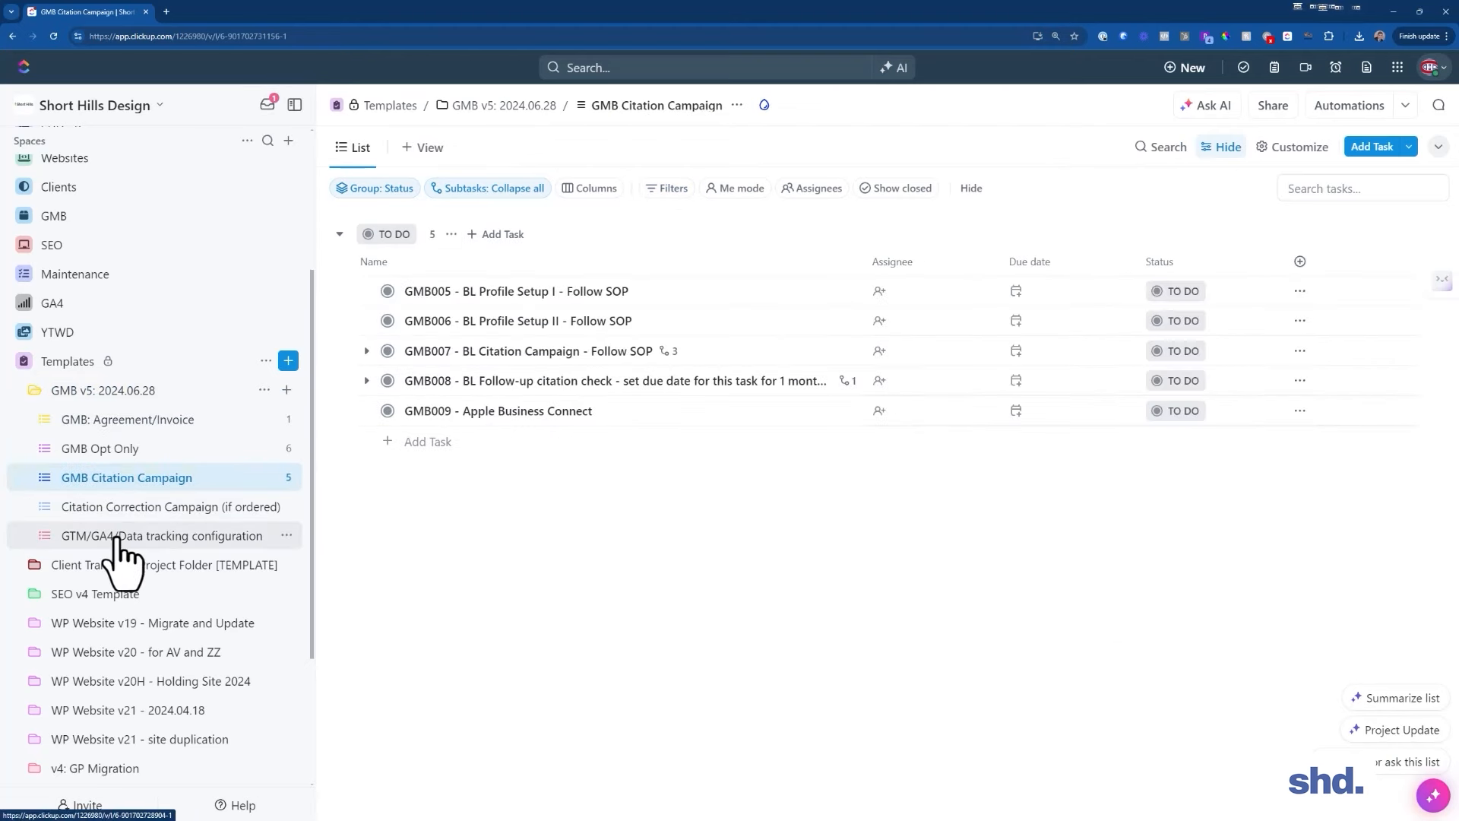
pyautogui.click(101, 447)
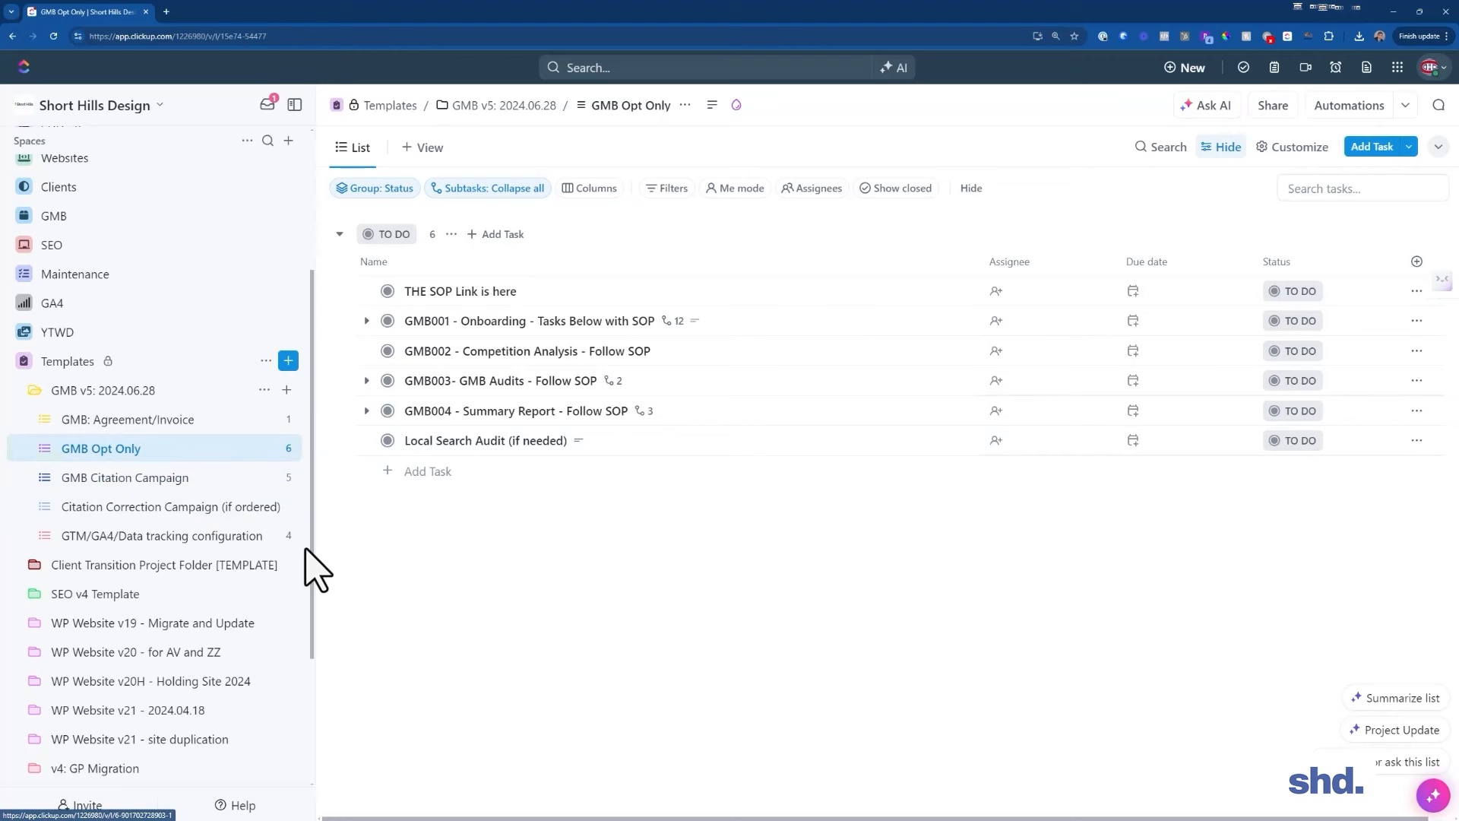
pyautogui.moveTo(123, 477)
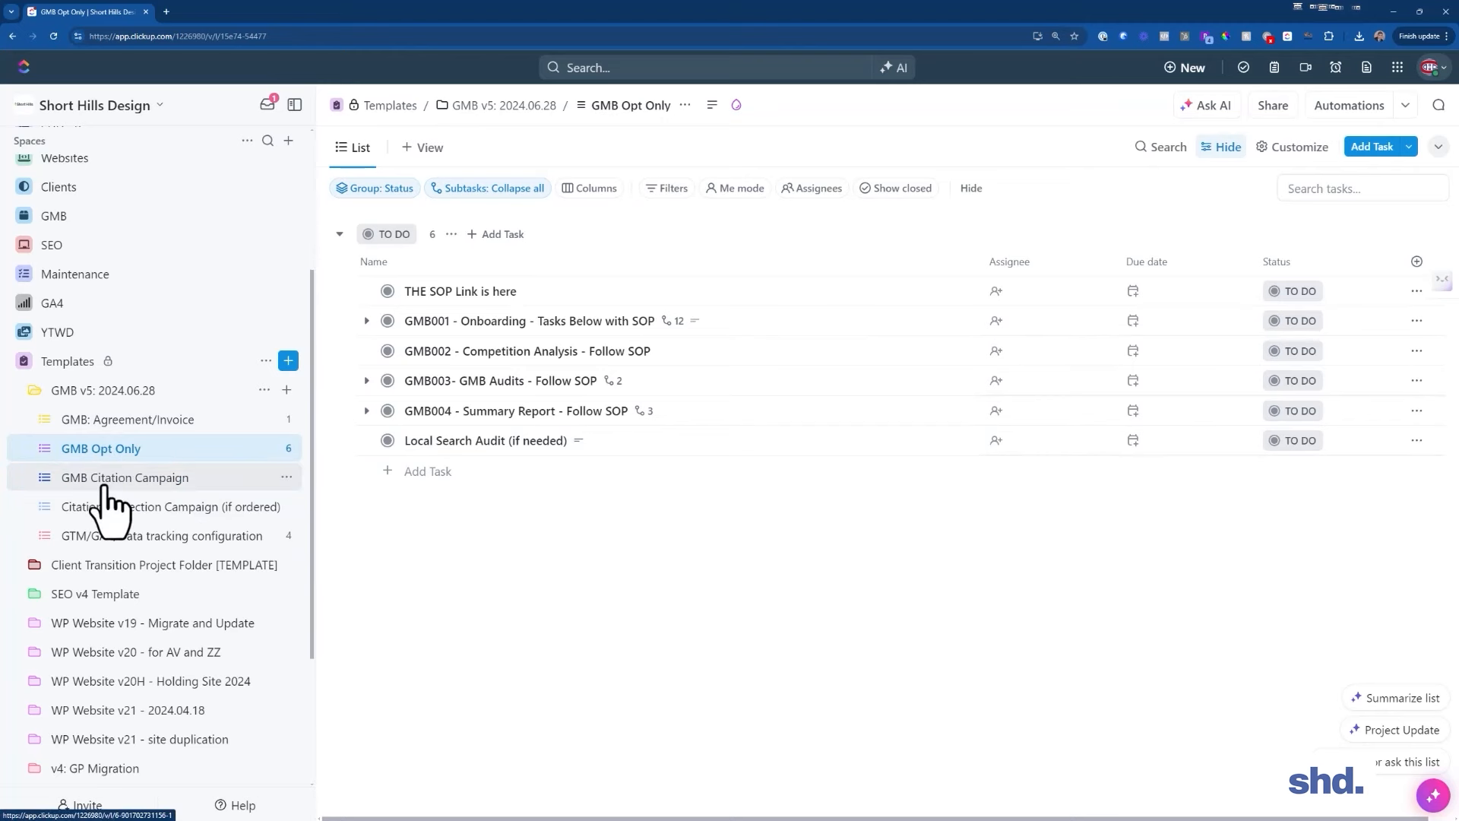
pyautogui.click(124, 477)
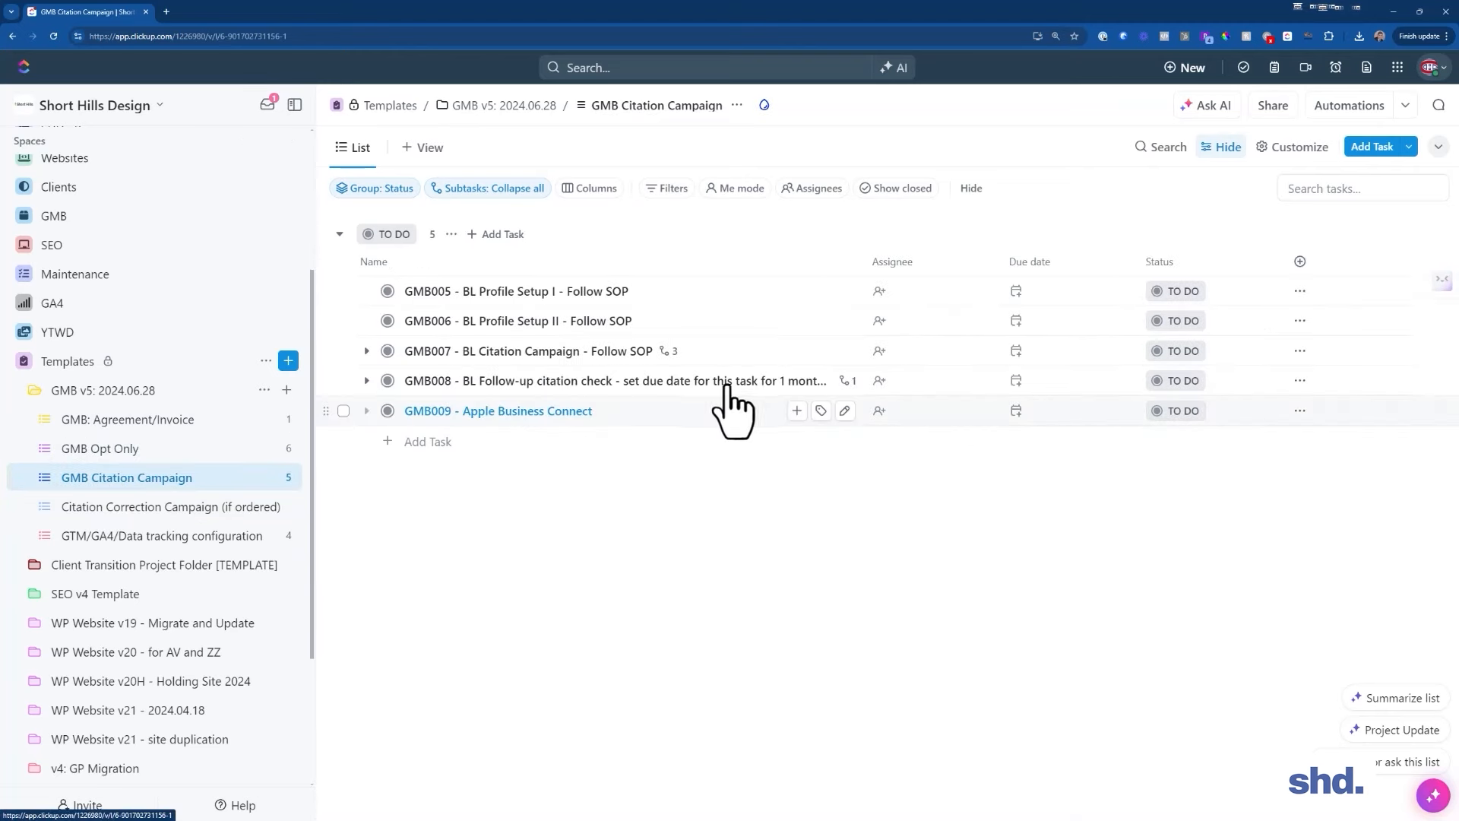
pyautogui.moveTo(345, 284)
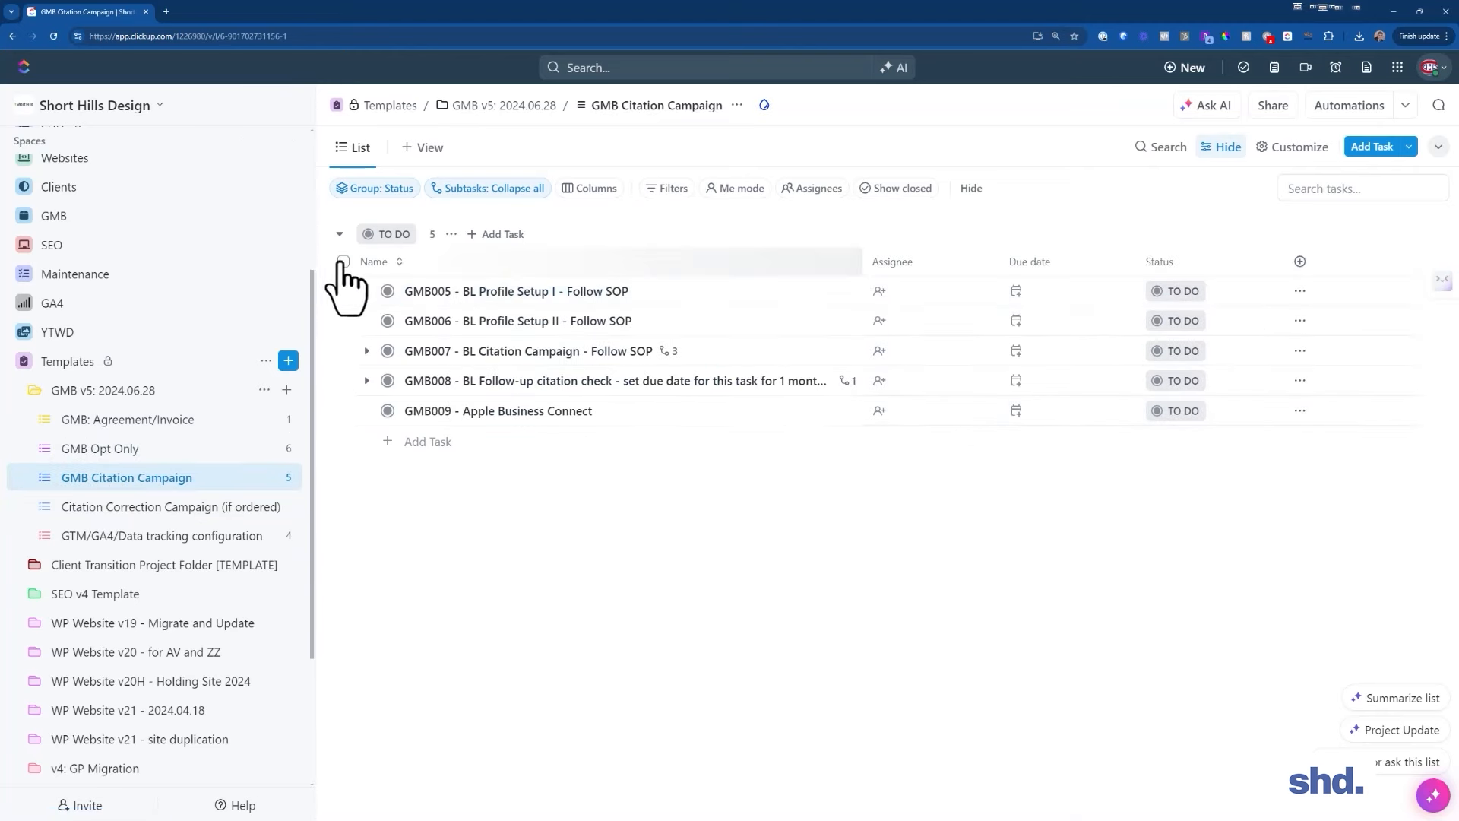
# Give GMB005 - BL Profile Setup I an assignee and a Thursday due date, then return to the GMB v5 folder view
pyautogui.click(342, 261)
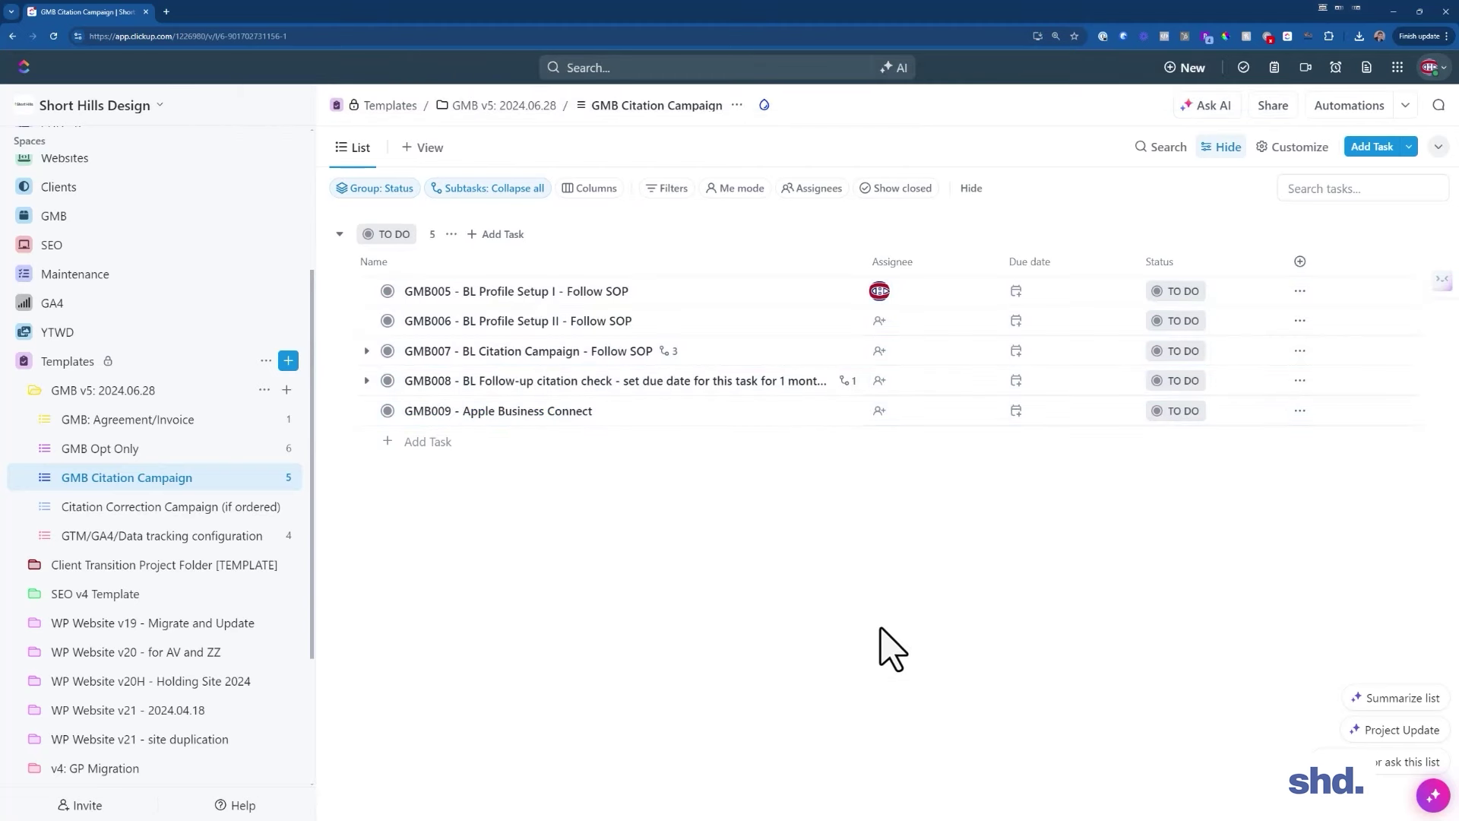
pyautogui.click(105, 390)
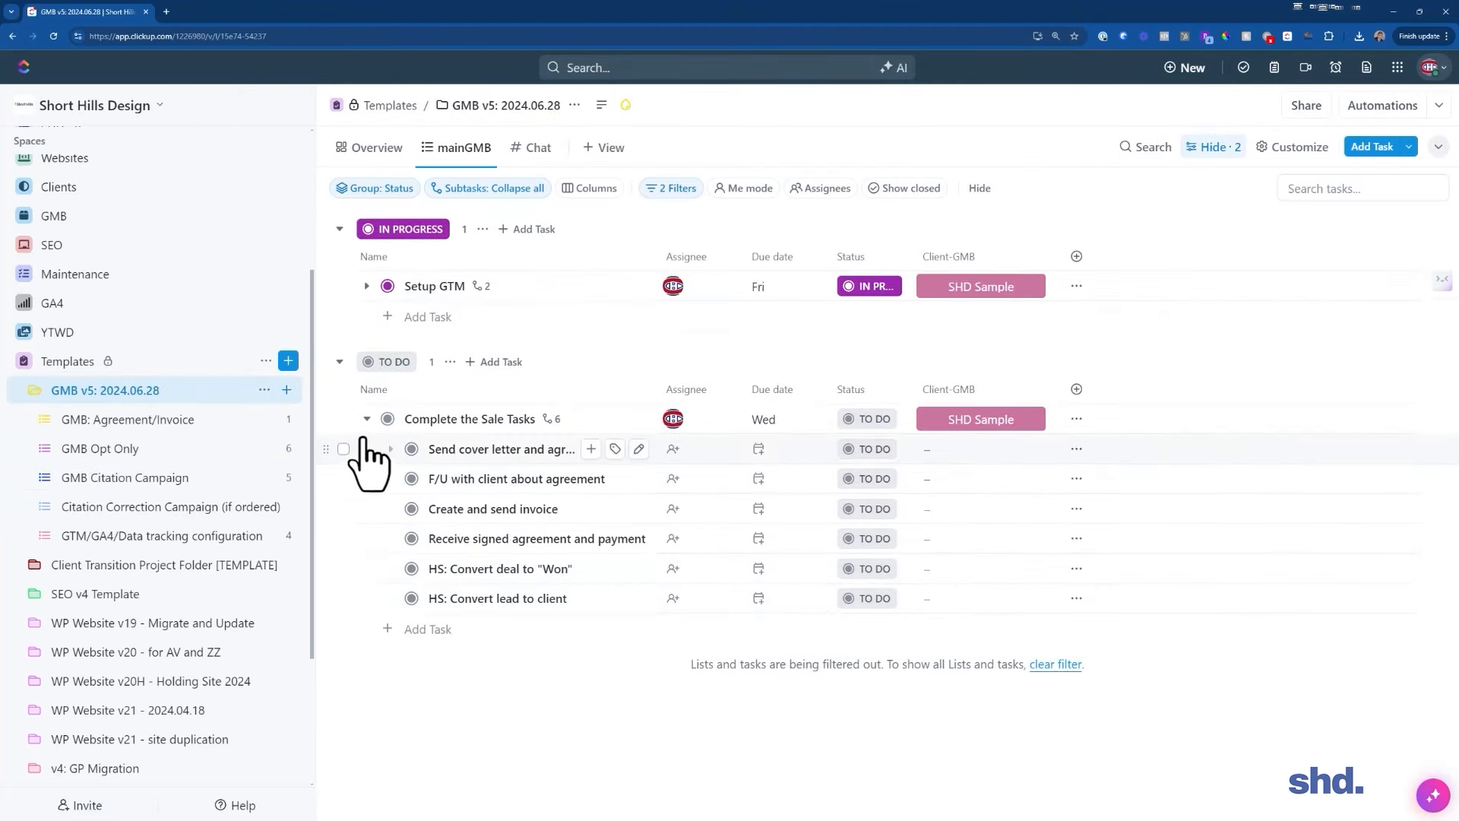
pyautogui.click(124, 477)
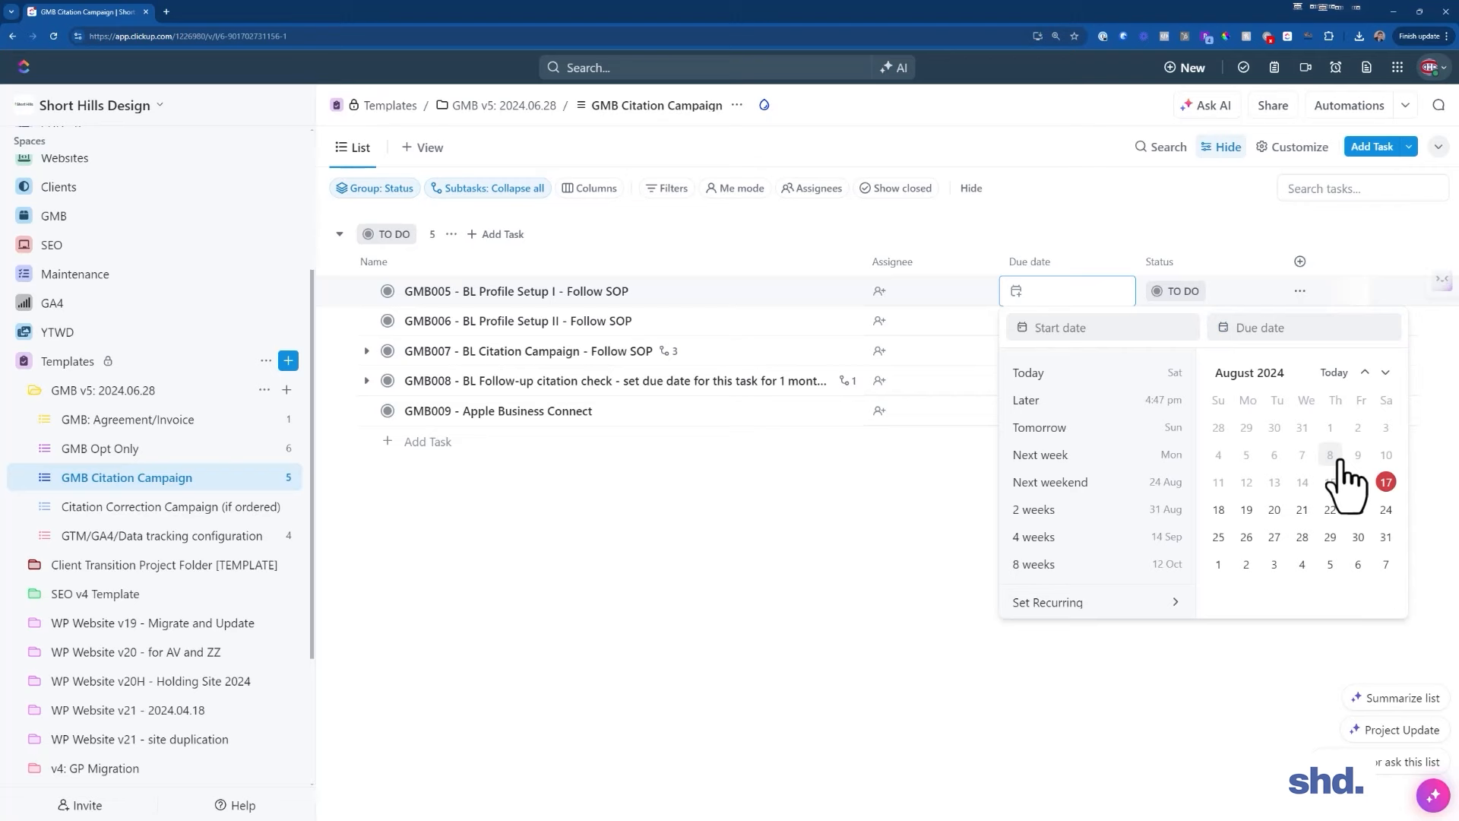
pyautogui.click(1337, 455)
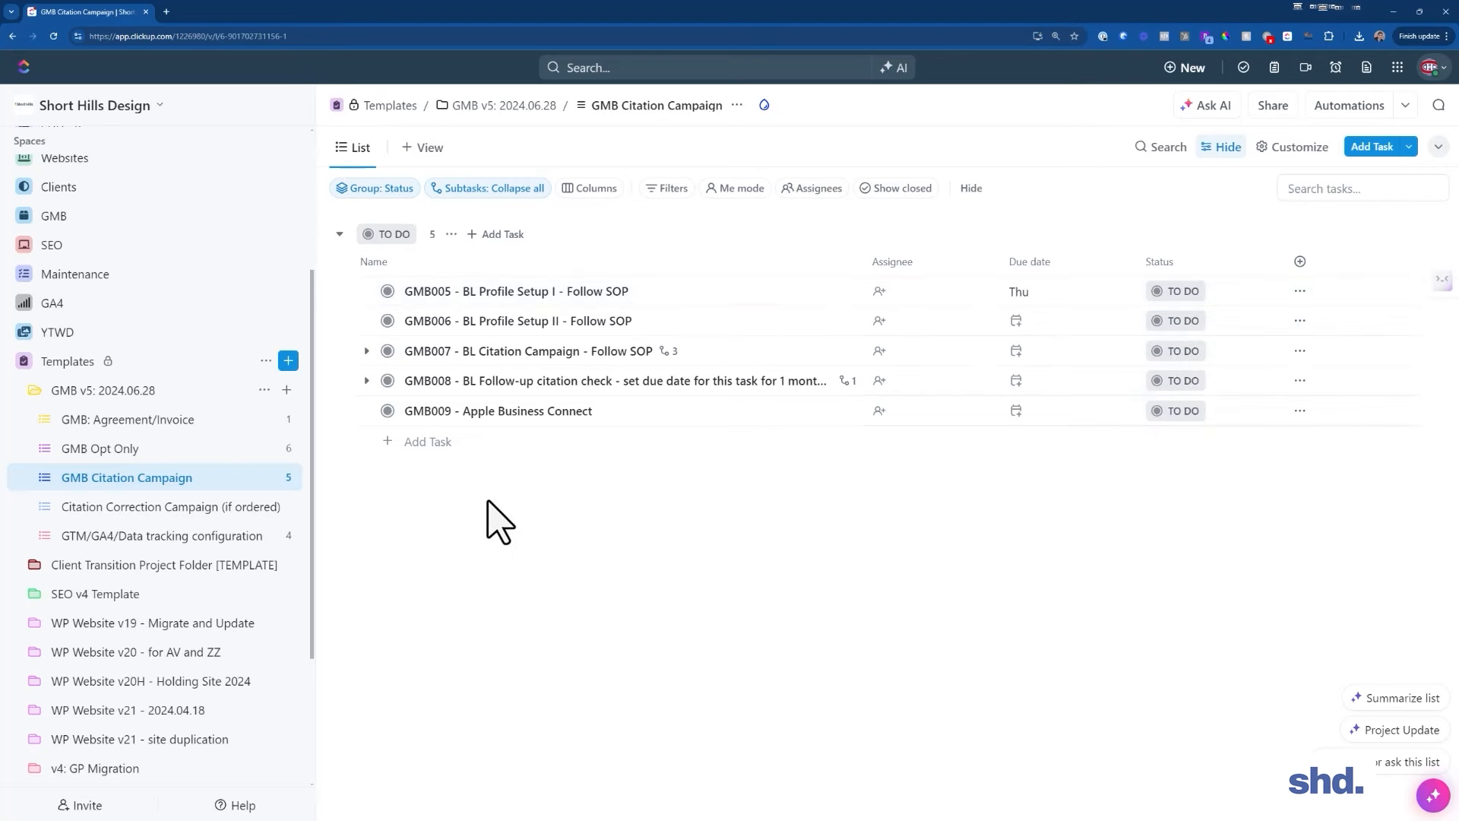
pyautogui.click(111, 391)
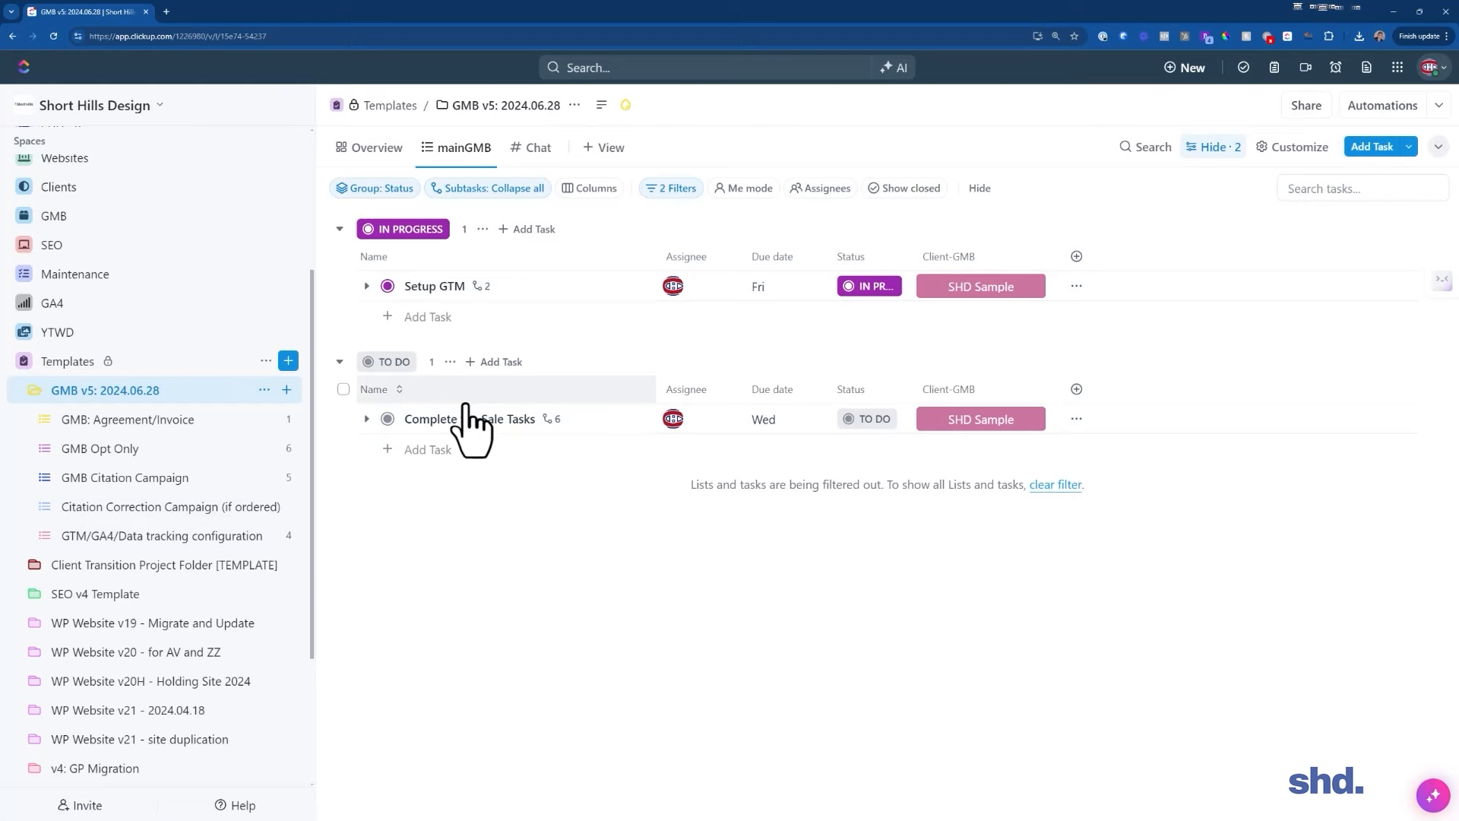
pyautogui.moveTo(123, 477)
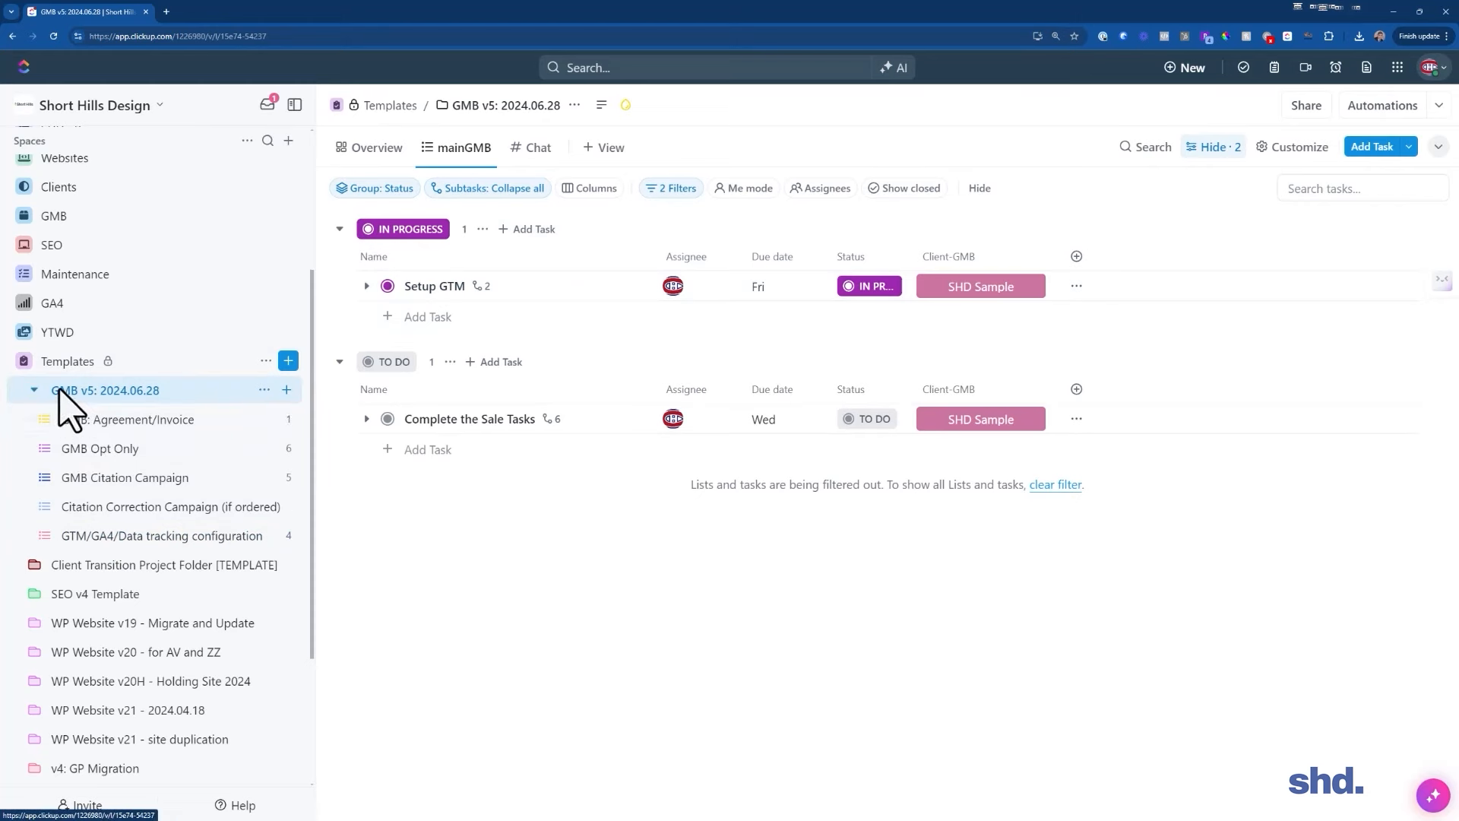
pyautogui.moveTo(88, 408)
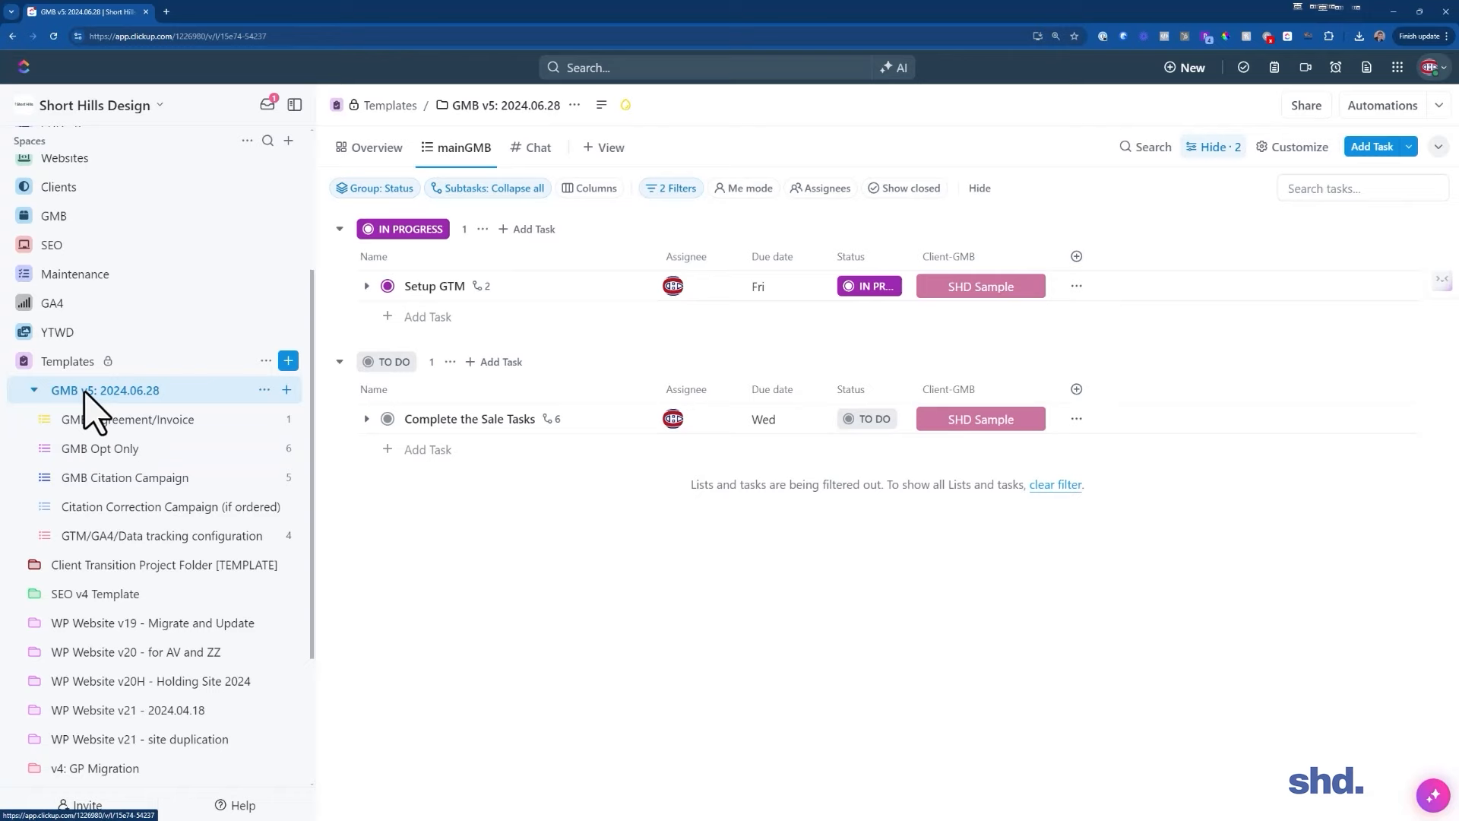